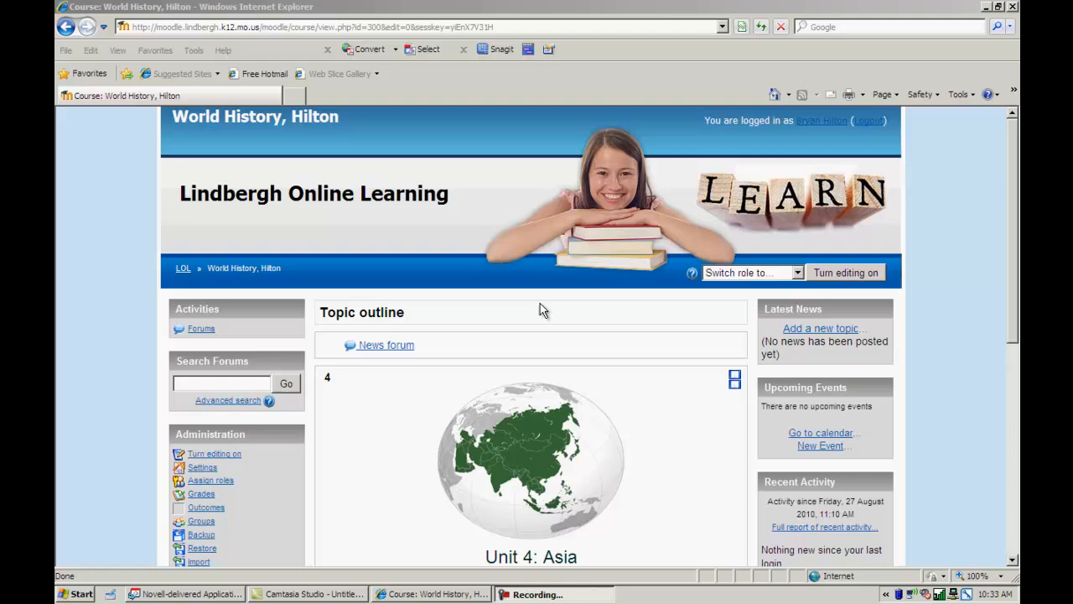
{"action": "mouse_move", "coordinate": [1012, 288]}
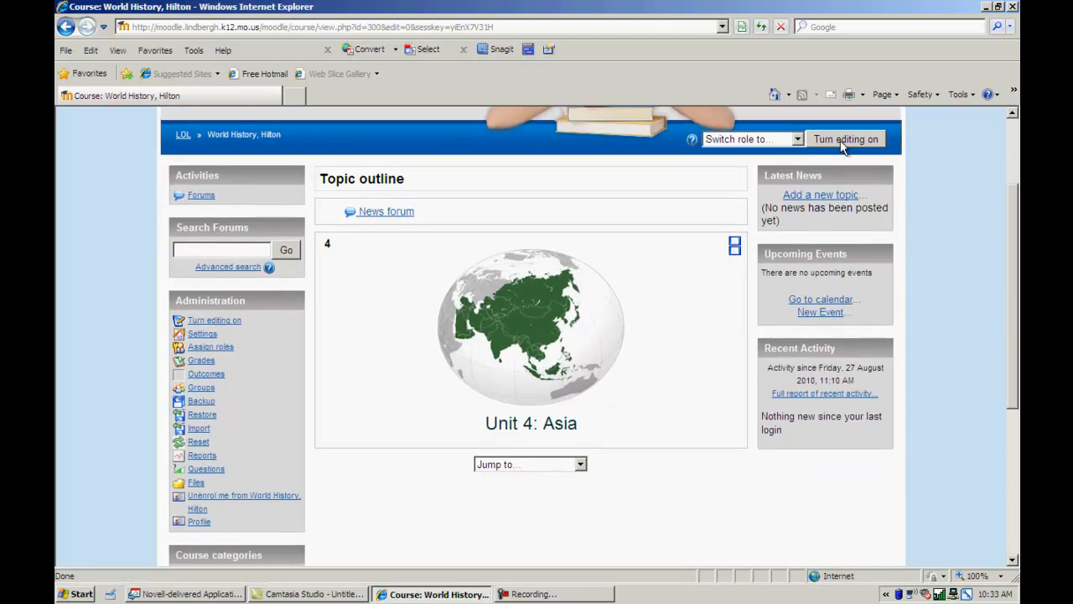
Step: Turn on editing for World History and add a Wiki activity to topic 4
{"action": "left_click", "coordinate": [846, 139]}
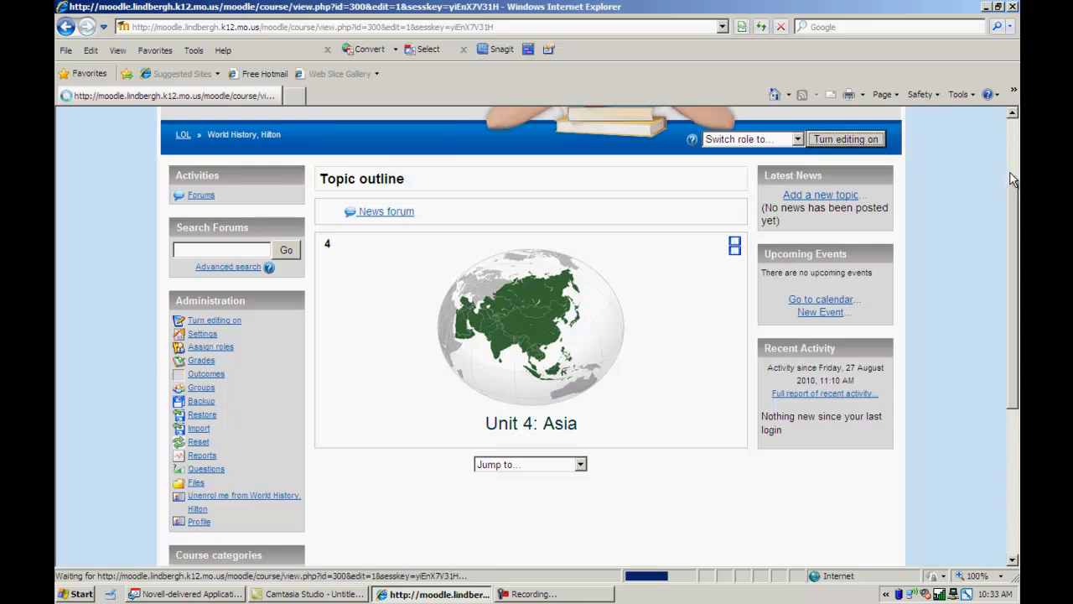
{"action": "left_click", "coordinate": [845, 138]}
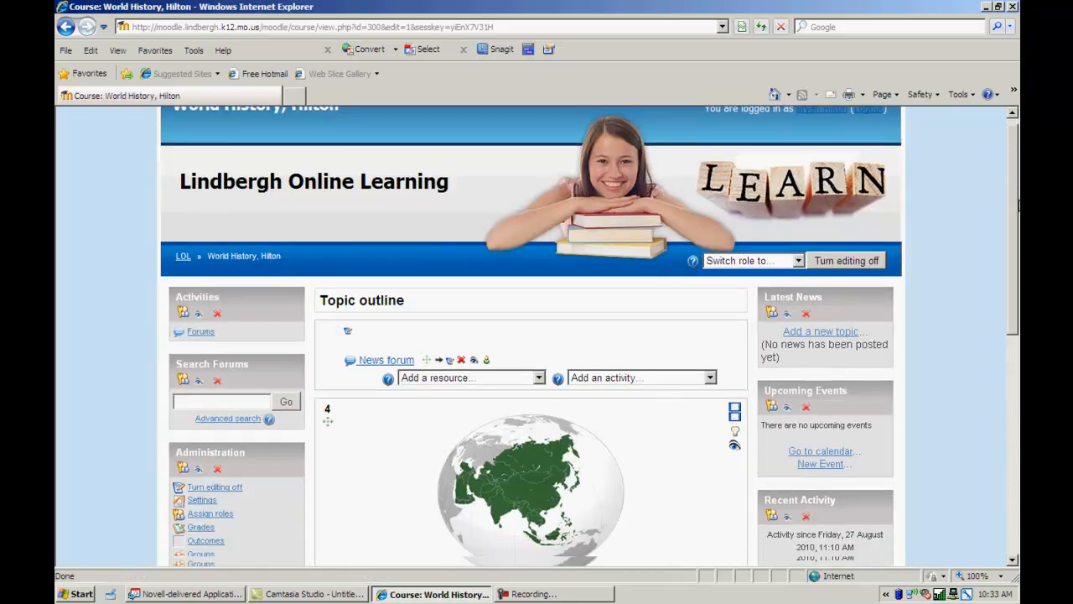
{"action": "scroll", "scroll_direction": "down", "scroll_amount": 3}
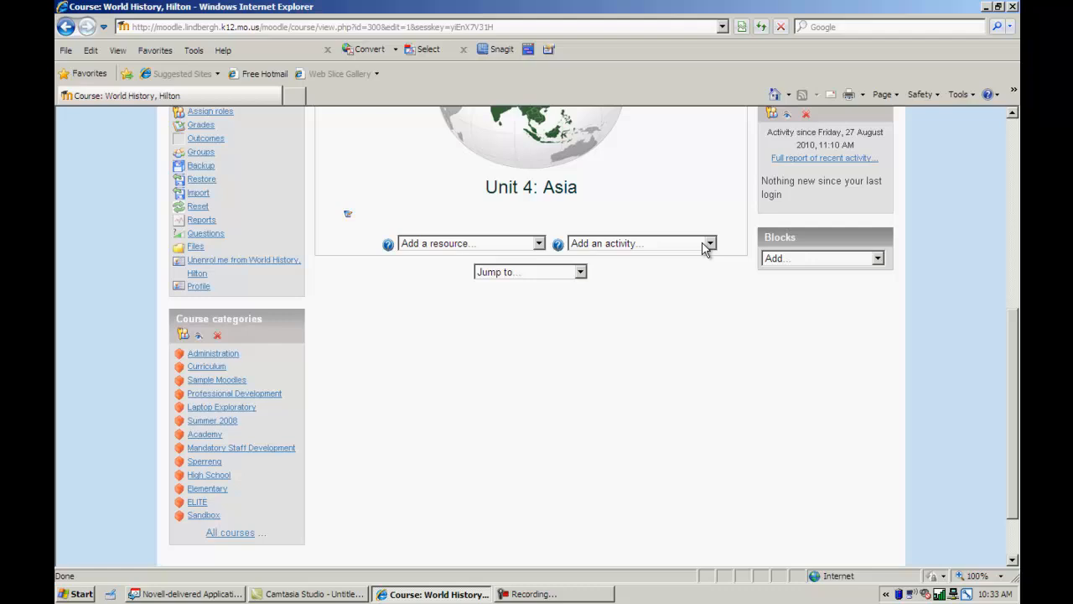
{"action": "left_click", "coordinate": [709, 243]}
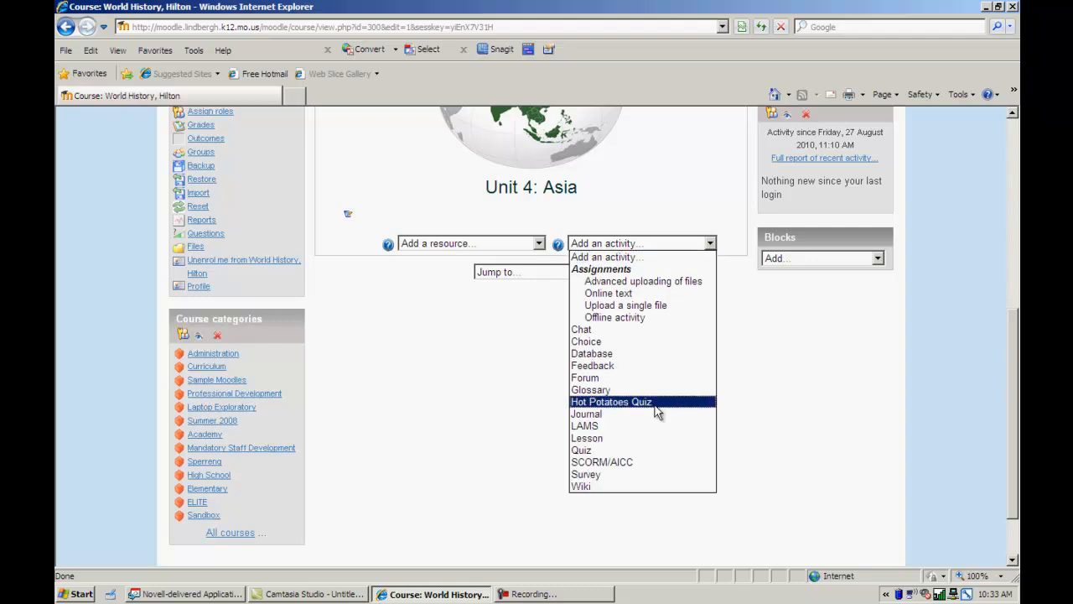
{"action": "left_click", "coordinate": [581, 486]}
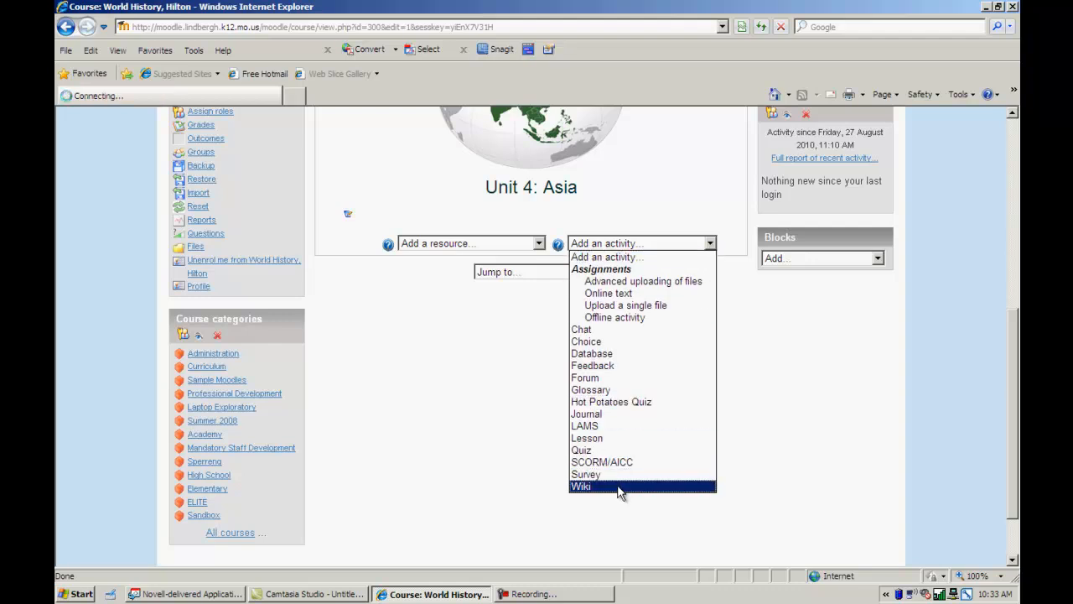
Step: Enter 'sample wiki' as both the wiki's name and its summary
{"action": "left_click", "coordinate": [581, 487]}
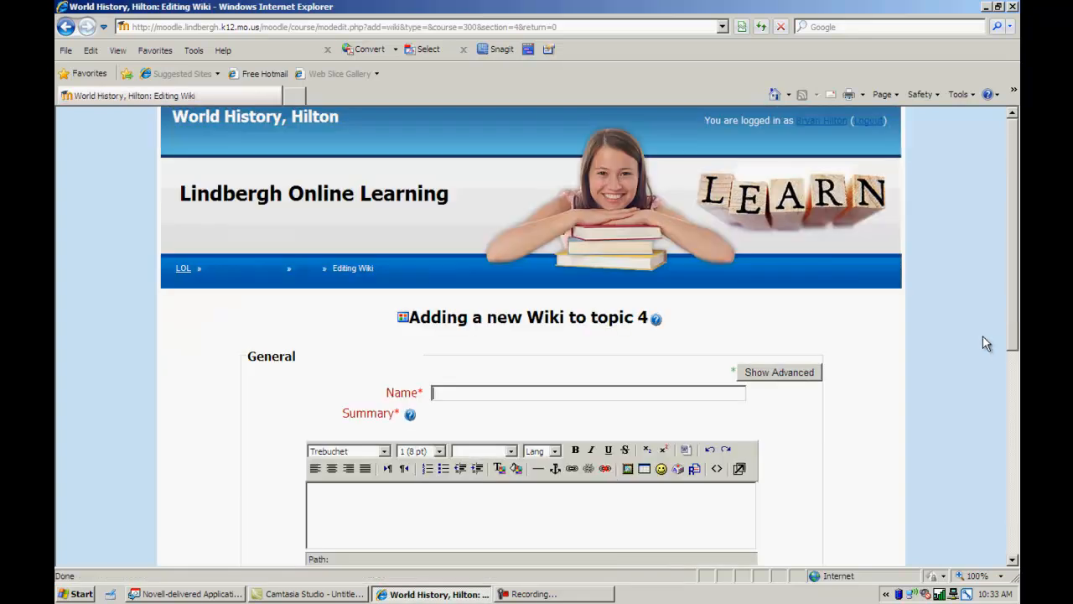
{"action": "scroll", "scroll_direction": "down", "scroll_amount": 3}
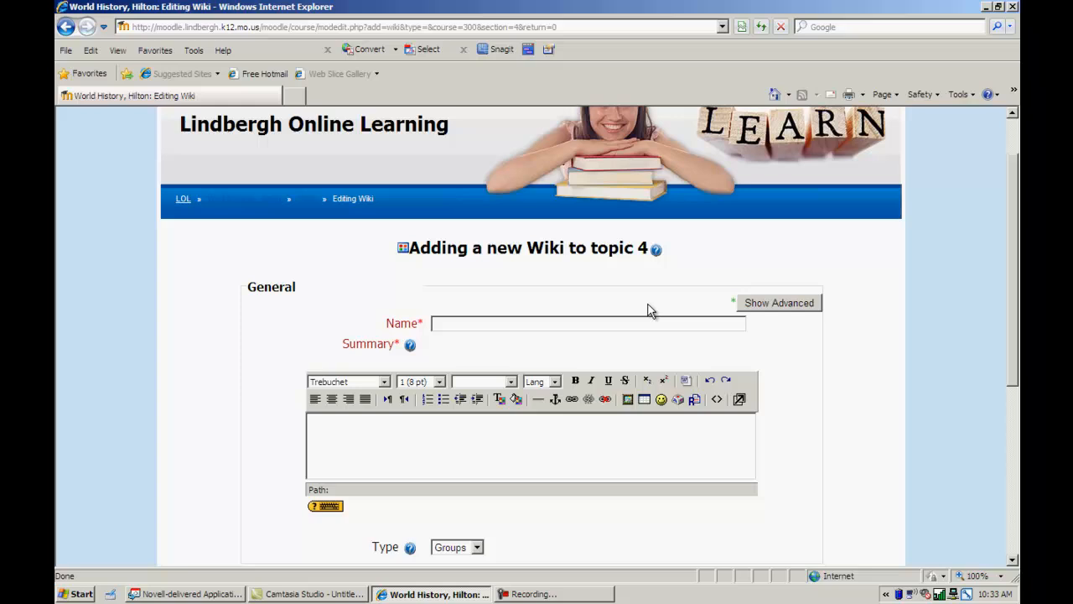
{"action": "type", "text": "sample"}
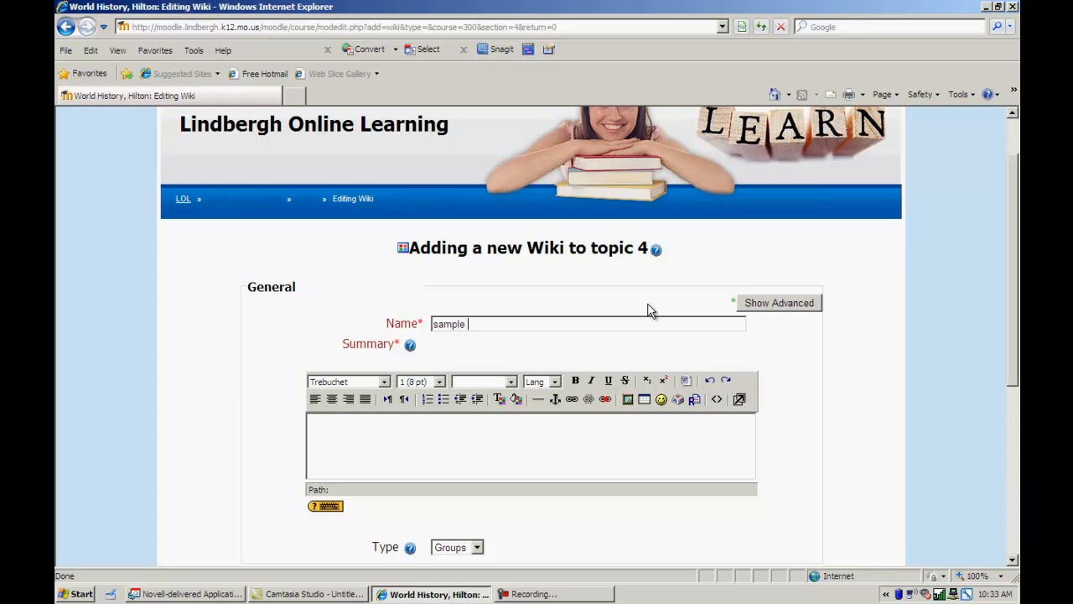
{"action": "type", "text": "wiki"}
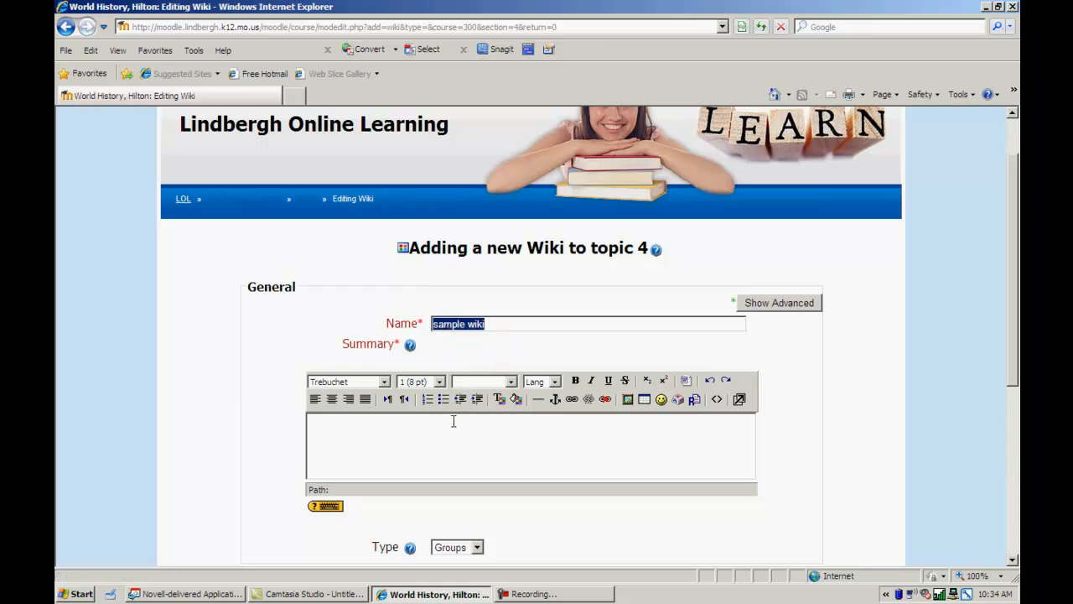
{"action": "type", "text": "sample wiki"}
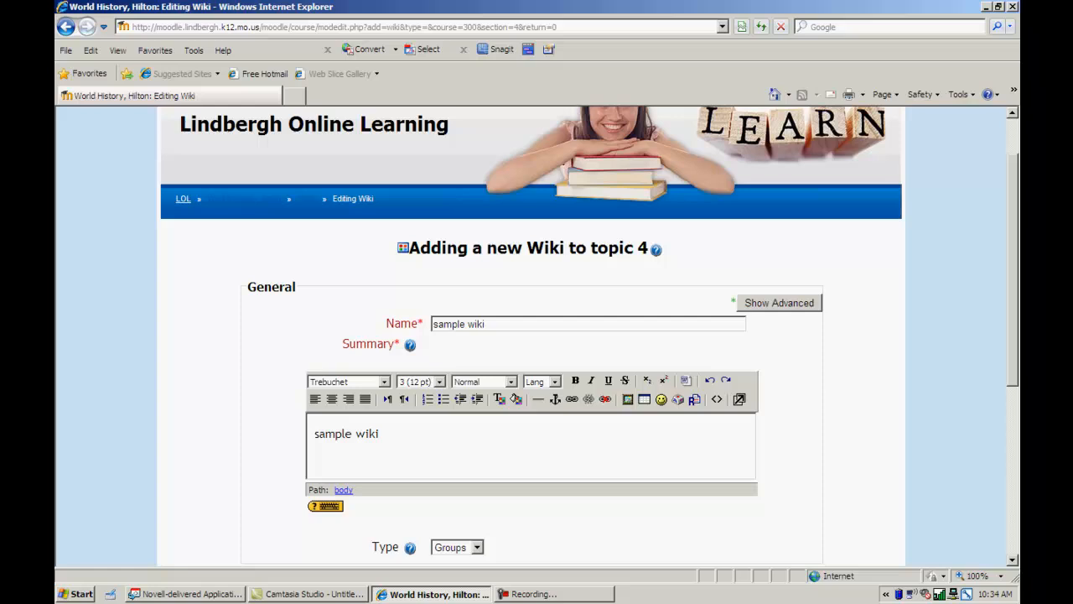
{"action": "scroll", "scroll_direction": "down", "scroll_amount": 3}
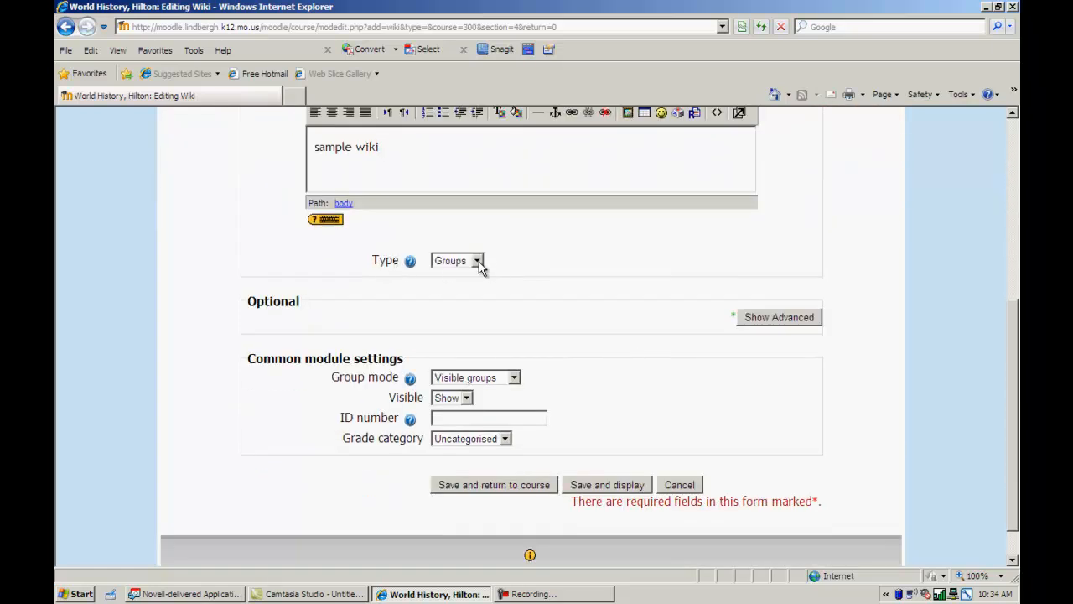
{"action": "left_click", "coordinate": [457, 261]}
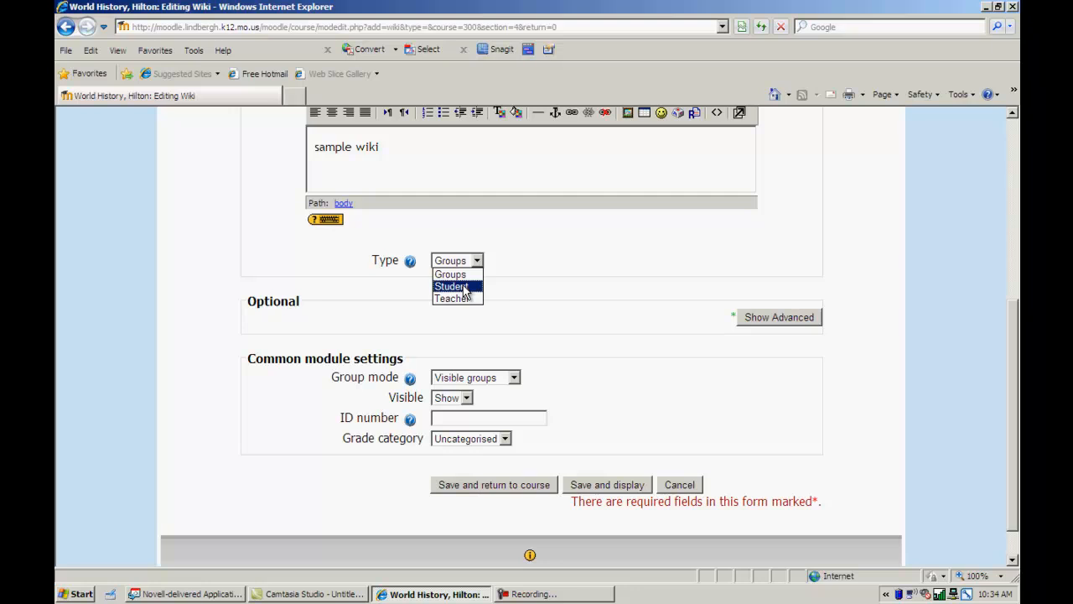
{"action": "mouse_move", "coordinate": [451, 274]}
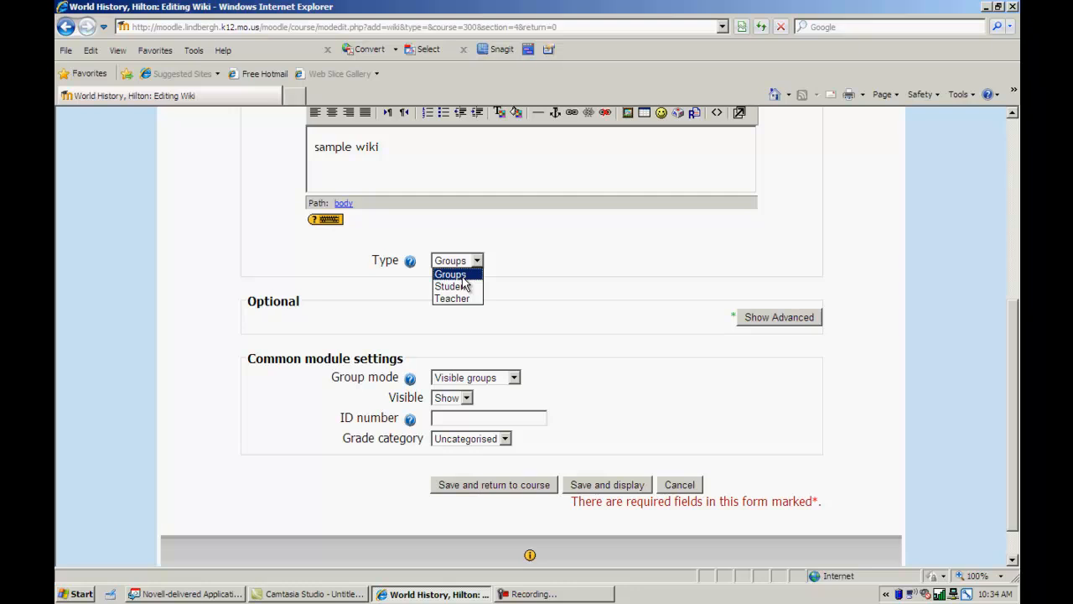
{"action": "left_click", "coordinate": [450, 274]}
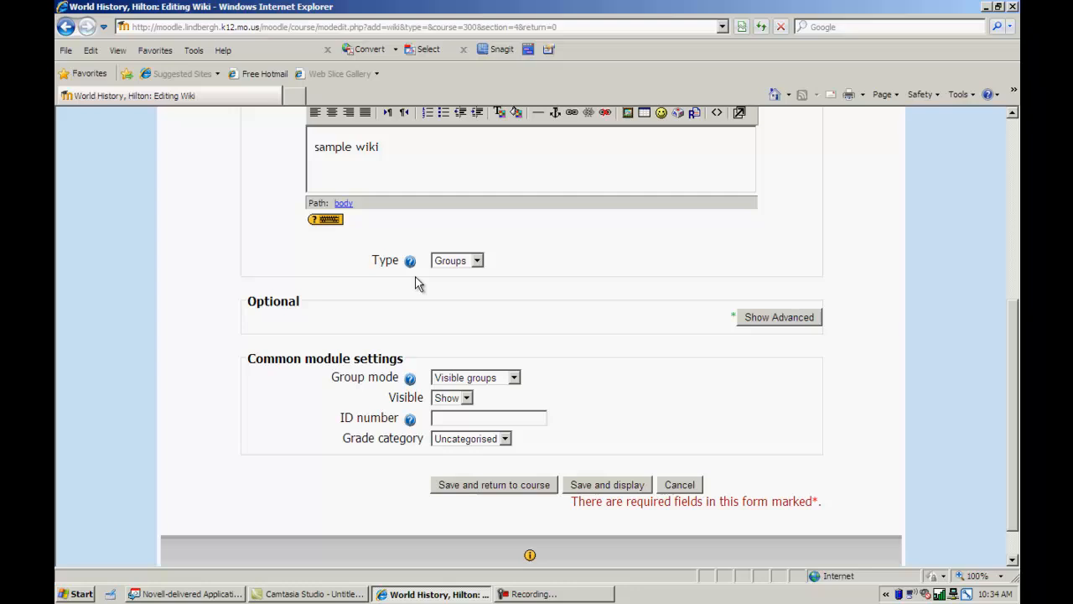
{"action": "mouse_move", "coordinate": [410, 260]}
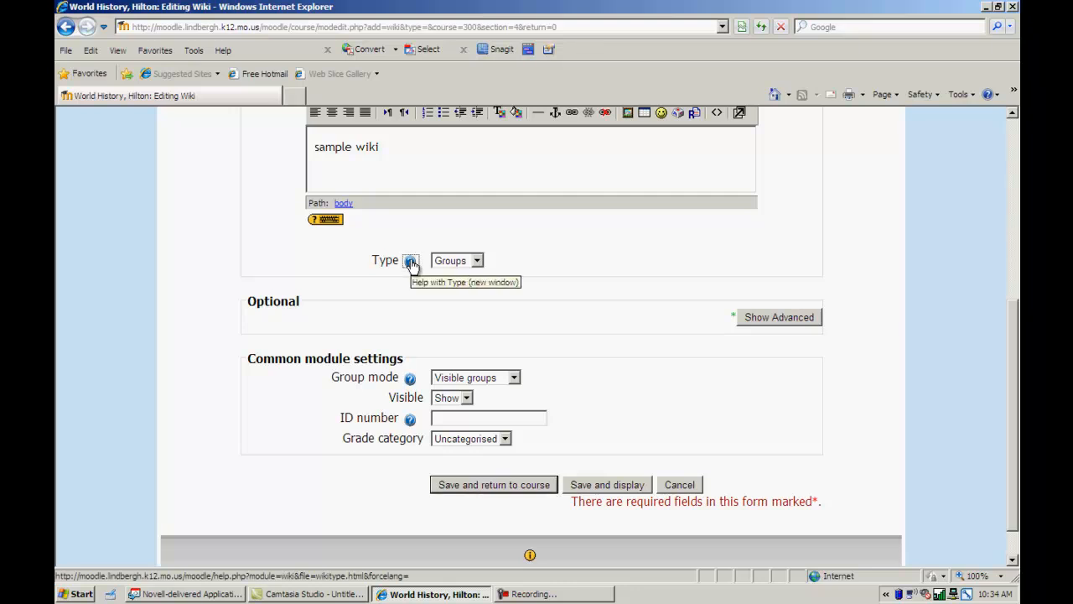
Step: Read the help on wiki types and their group modes
{"action": "left_click", "coordinate": [411, 260]}
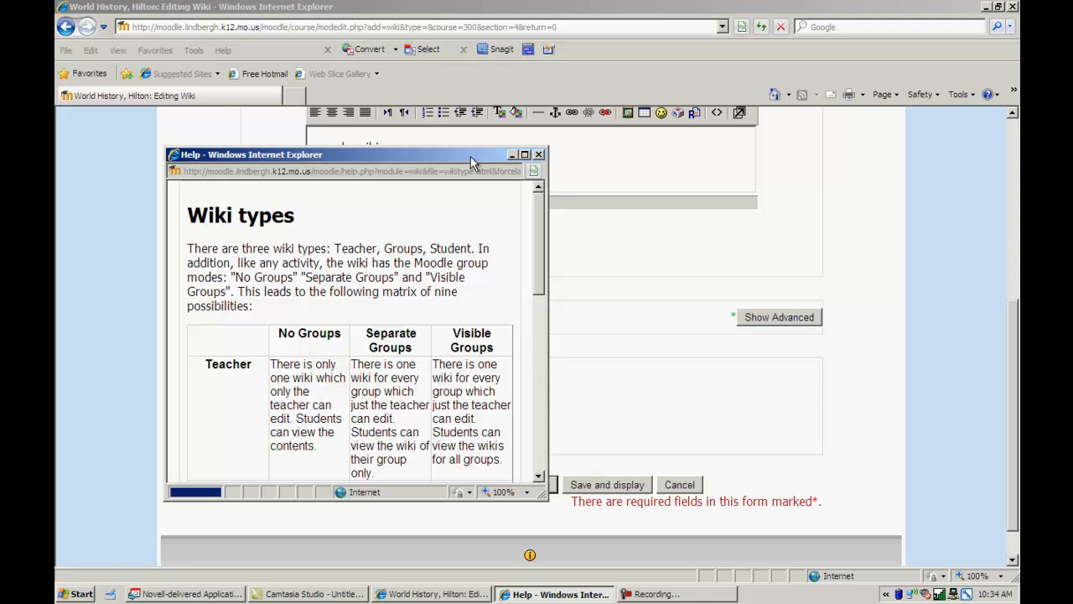
{"action": "scroll", "scroll_direction": "down", "scroll_amount": 3}
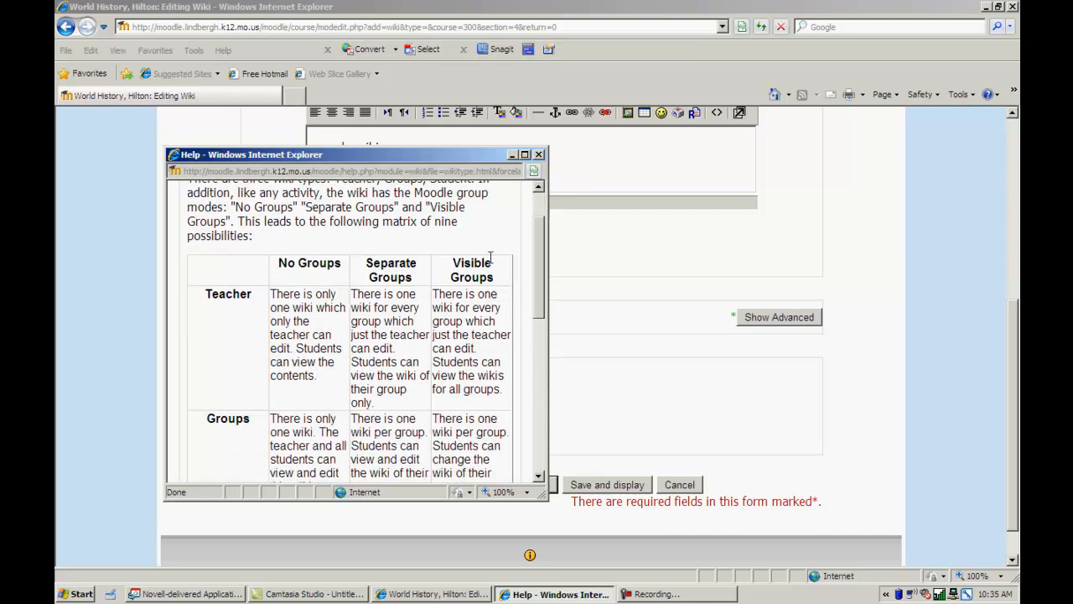
{"action": "mouse_move", "coordinate": [546, 174]}
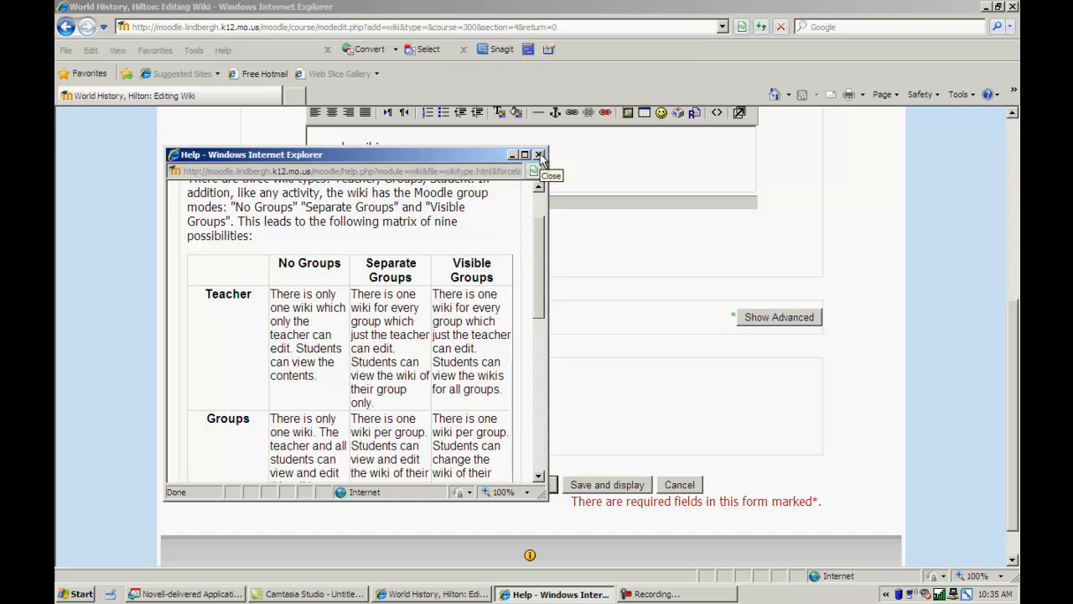
Step: Close the help window and set the wiki type to Teacher
{"action": "left_click", "coordinate": [538, 155]}
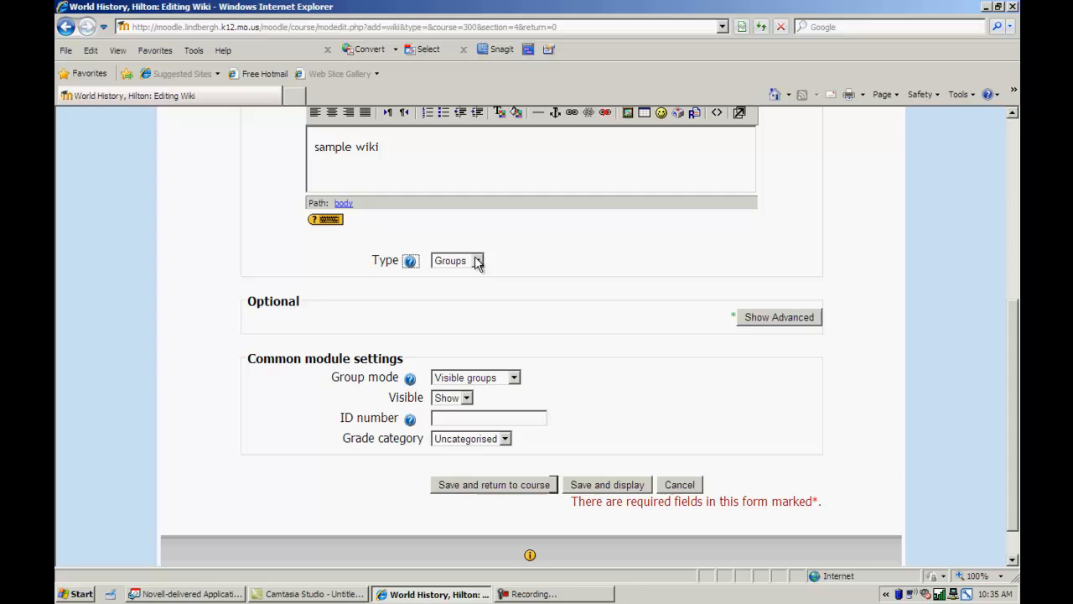
{"action": "left_click", "coordinate": [476, 260]}
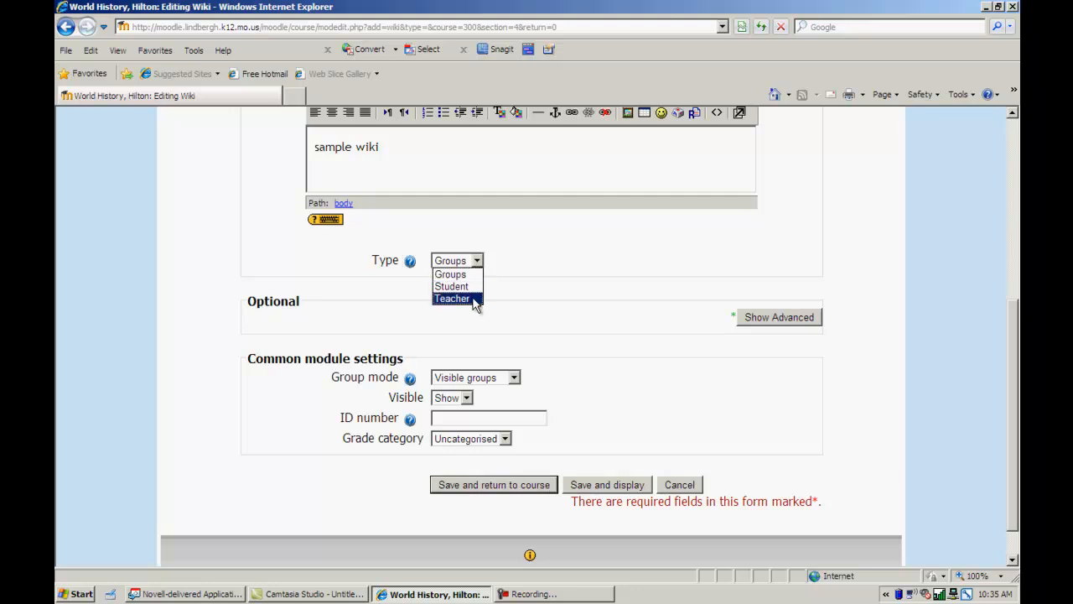
{"action": "left_click", "coordinate": [452, 298]}
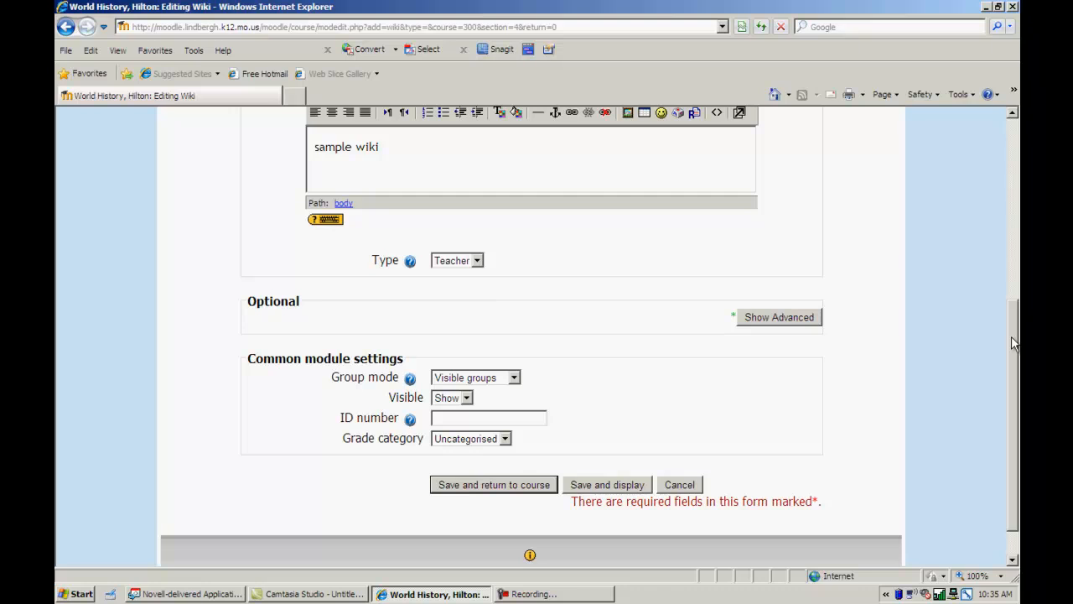
Step: Set the wiki's group mode to No groups
{"action": "scroll", "scroll_direction": "down", "scroll_amount": 3}
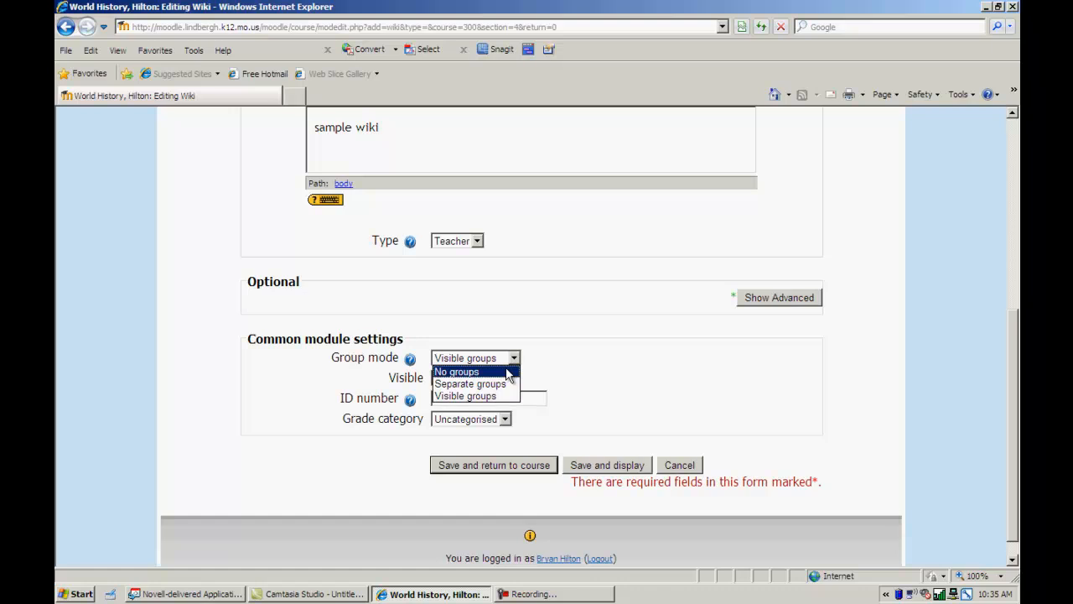
{"action": "mouse_move", "coordinate": [470, 383]}
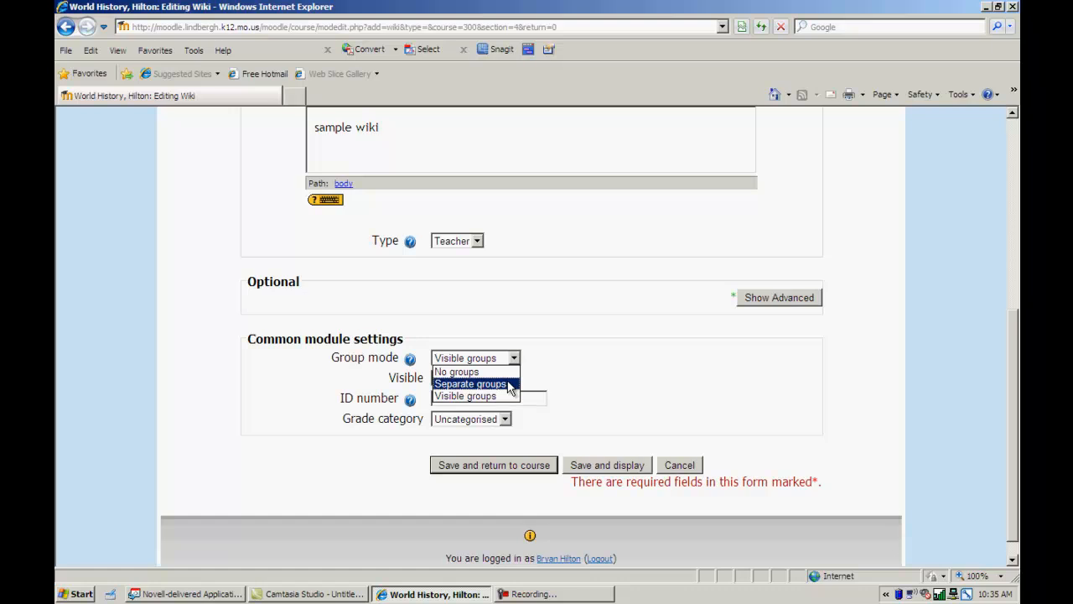
{"action": "mouse_move", "coordinate": [465, 396]}
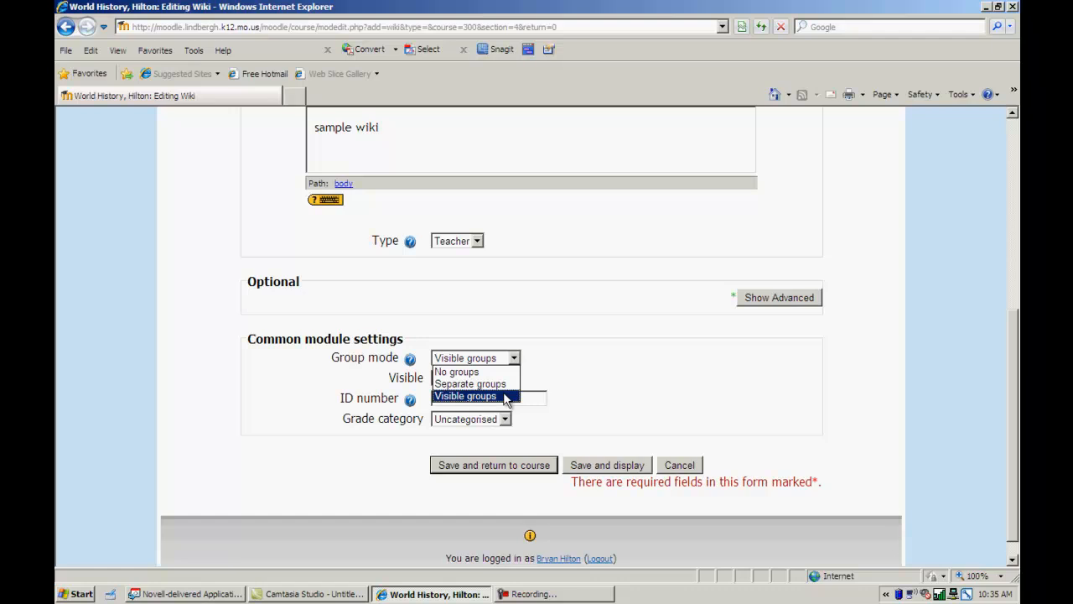
{"action": "mouse_move", "coordinate": [471, 383]}
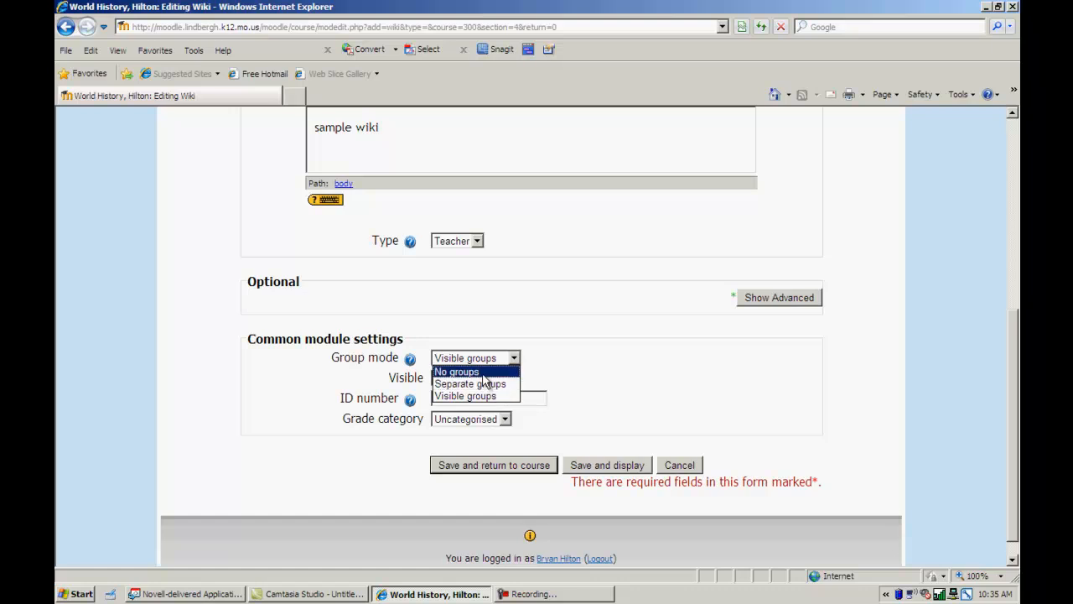
{"action": "left_click", "coordinate": [457, 371]}
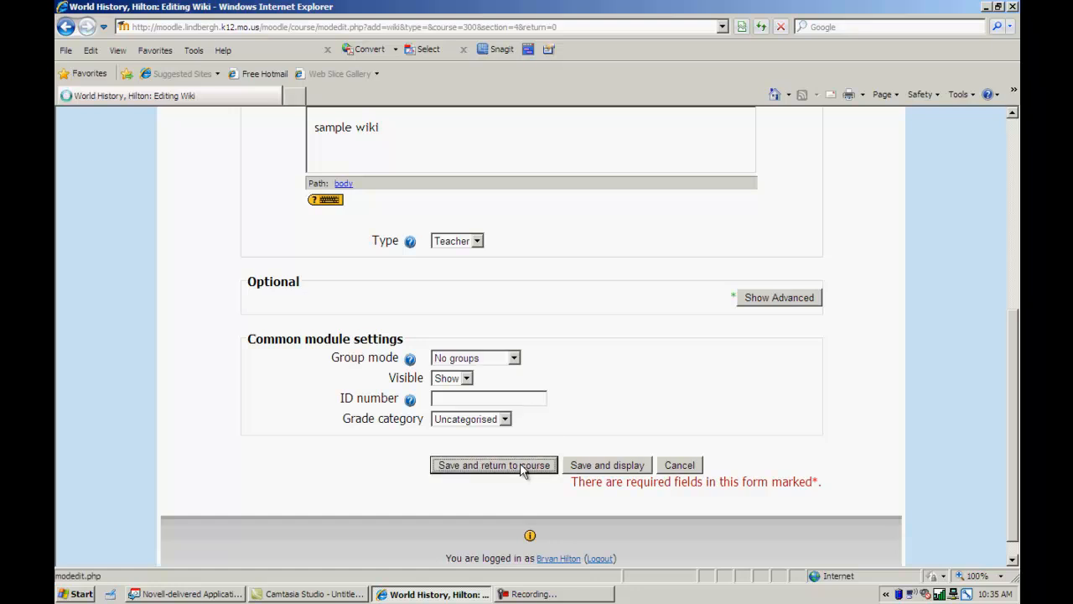
Step: Save the wiki, turn course editing off, and open 'sample wiki'
{"action": "left_click", "coordinate": [494, 465]}
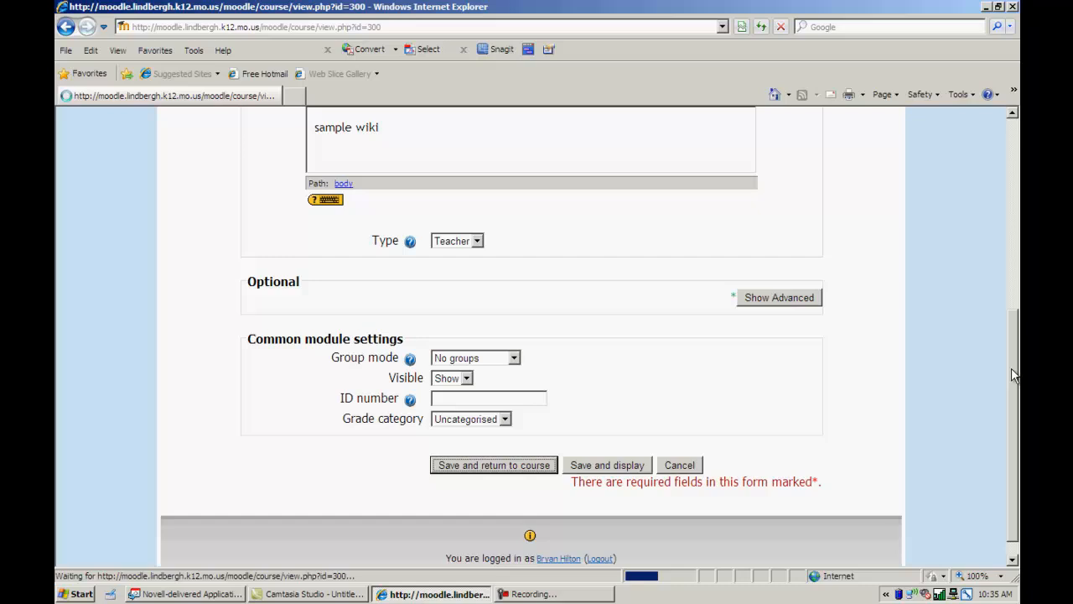
{"action": "left_click", "coordinate": [493, 465]}
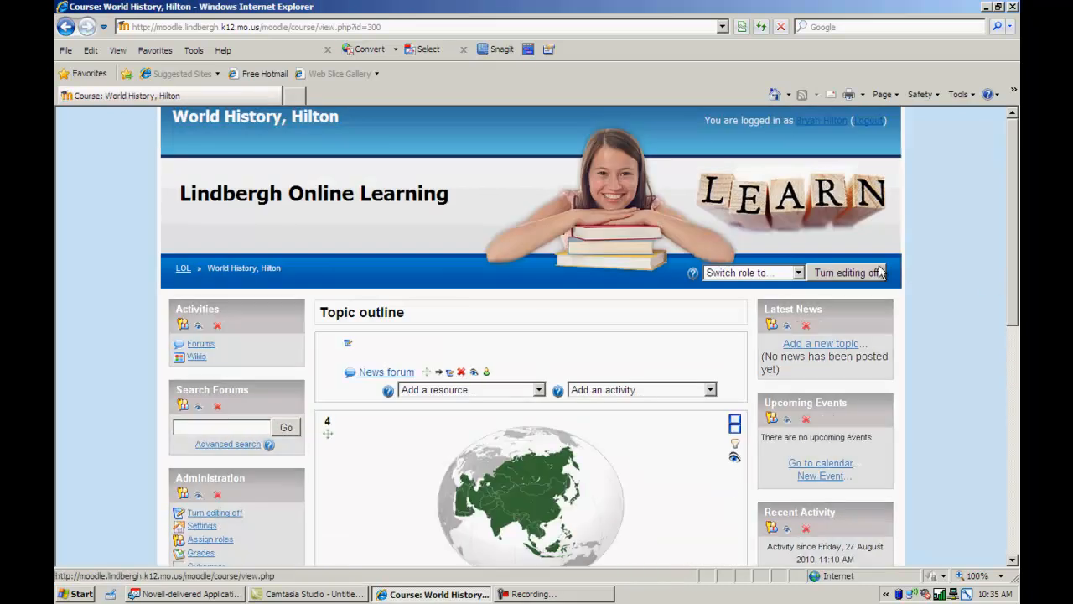
{"action": "left_click", "coordinate": [847, 273]}
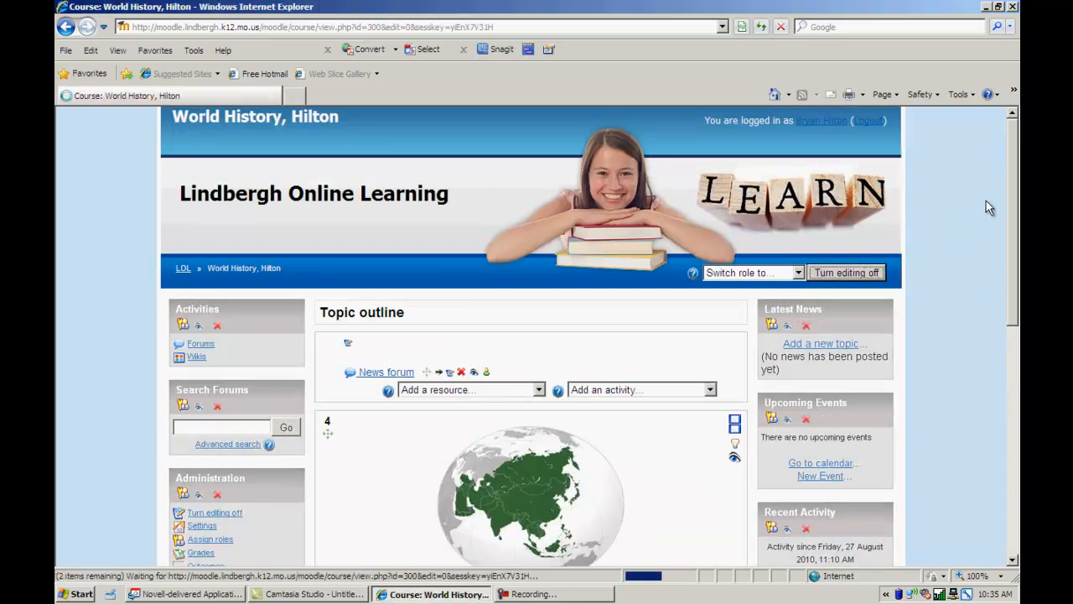
{"action": "scroll", "scroll_direction": "down", "scroll_amount": 3}
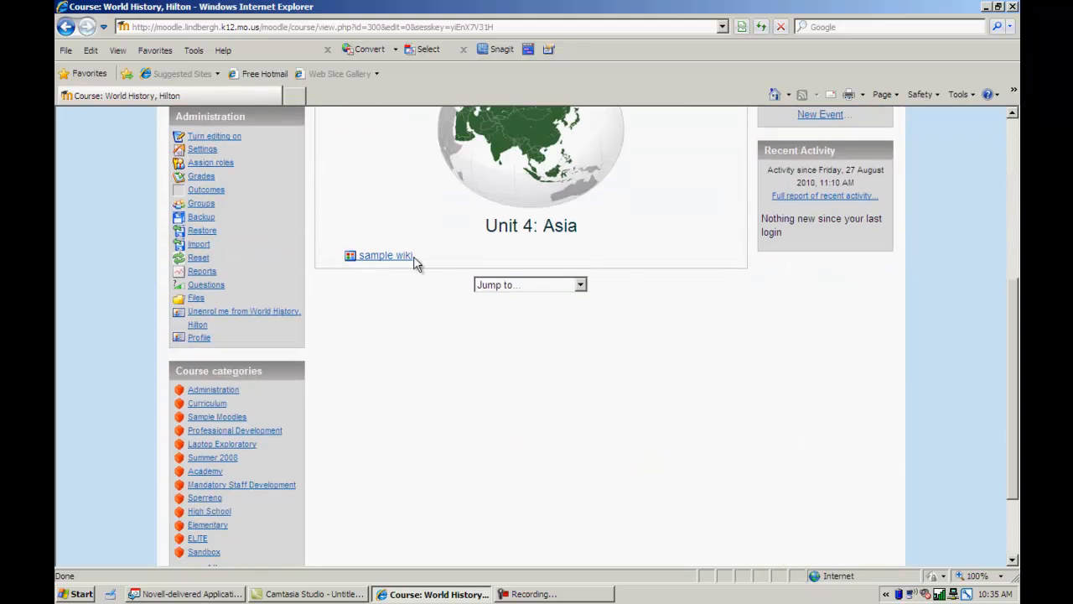
{"action": "left_click", "coordinate": [385, 255]}
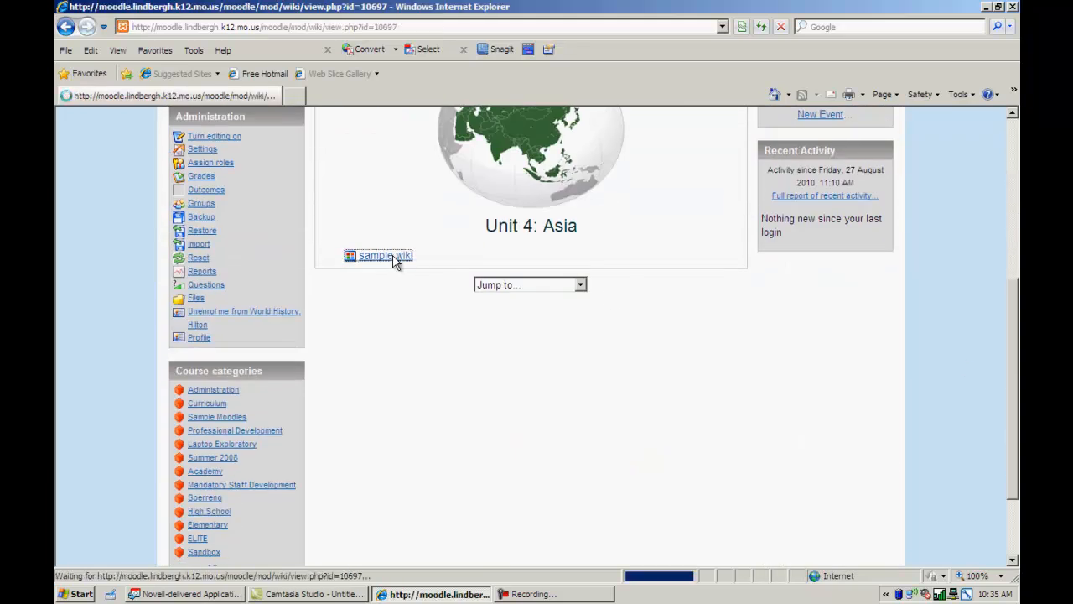
{"action": "left_click", "coordinate": [385, 255]}
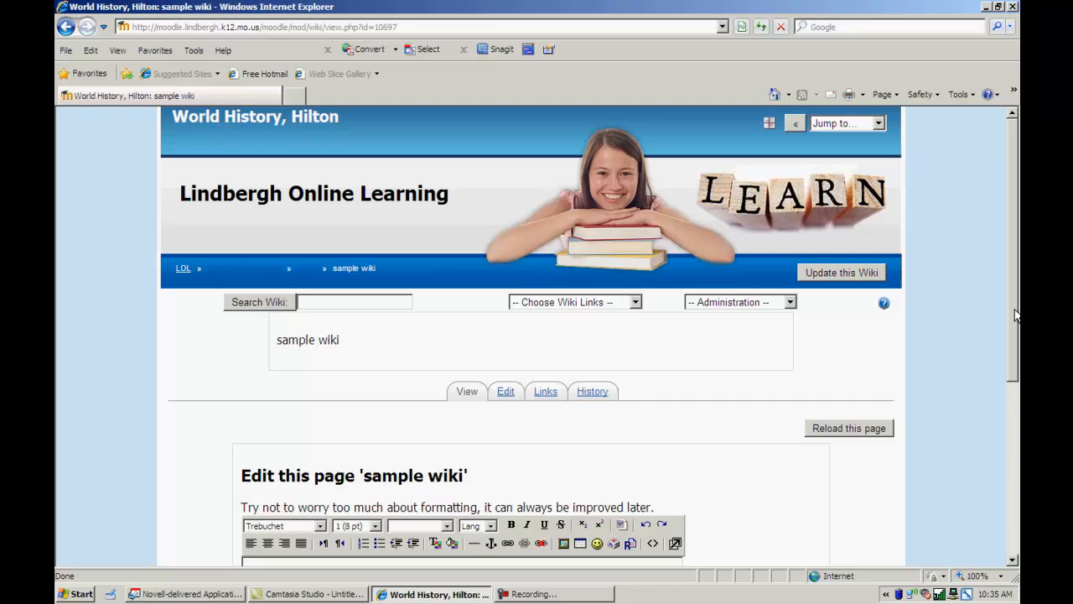
{"action": "scroll", "scroll_direction": "down", "scroll_amount": 3}
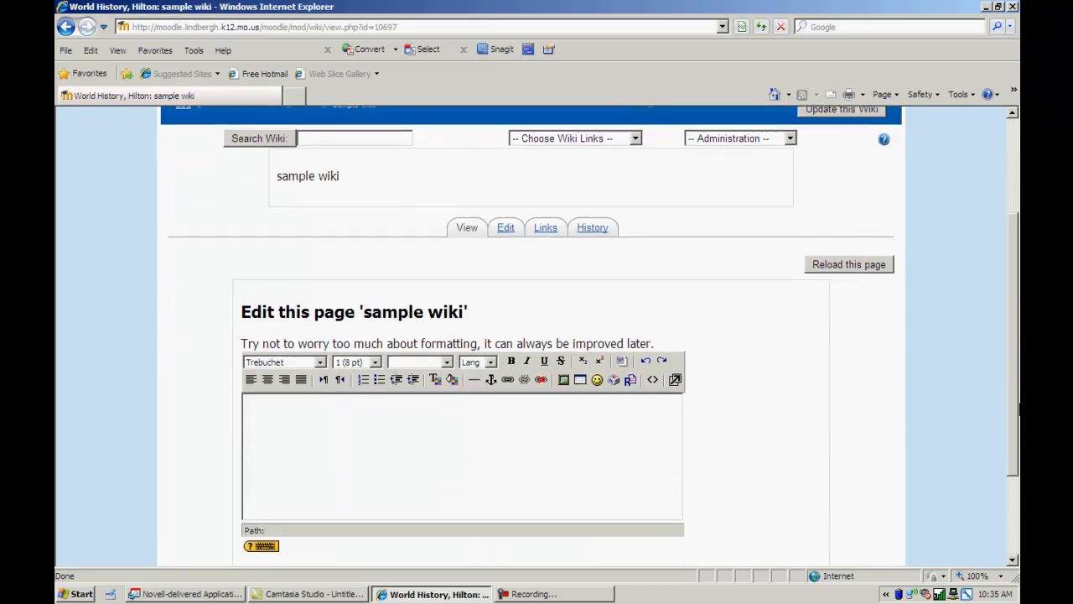
{"action": "mouse_move", "coordinate": [413, 155]}
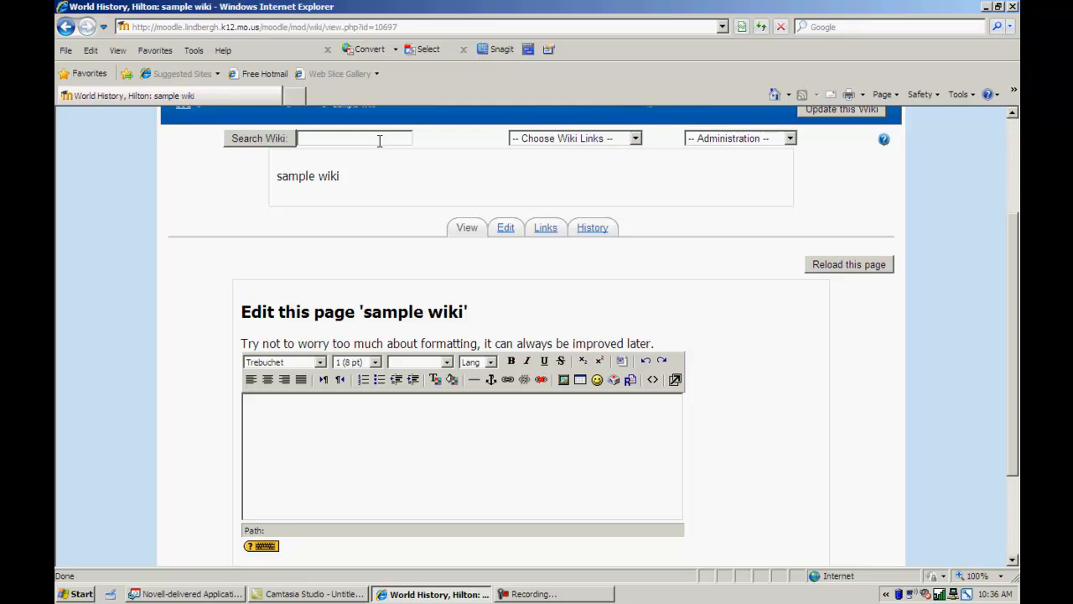
{"action": "mouse_move", "coordinate": [717, 138]}
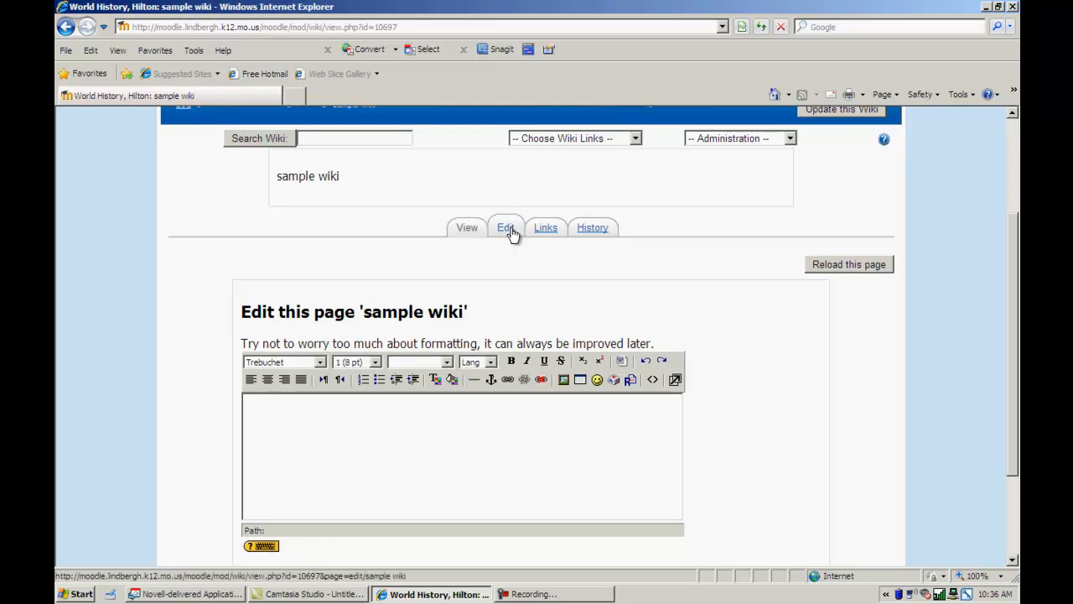
{"action": "mouse_move", "coordinate": [507, 228]}
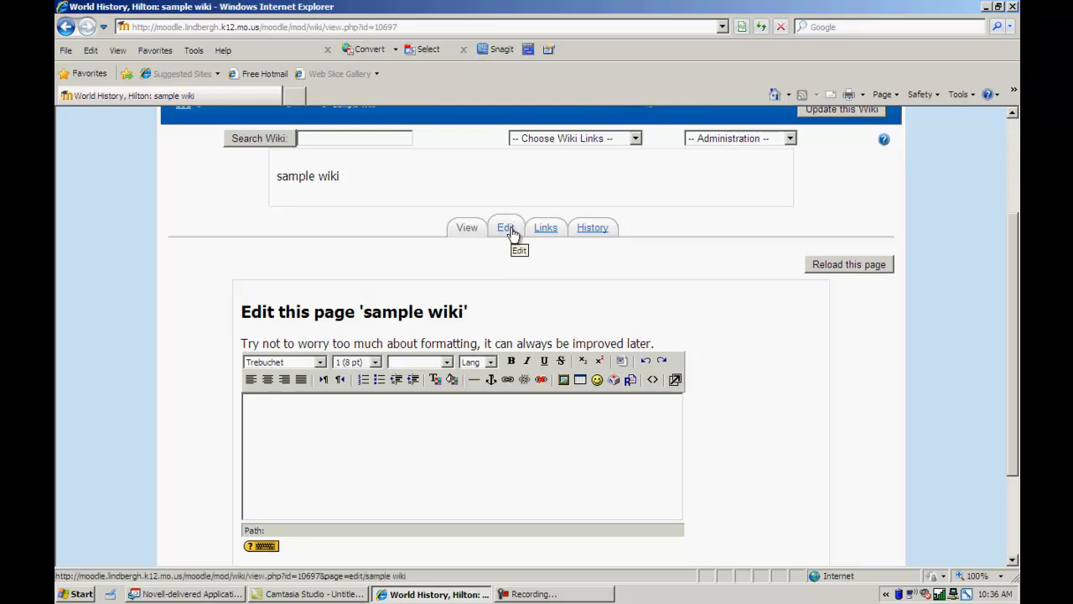
{"action": "mouse_move", "coordinate": [545, 228]}
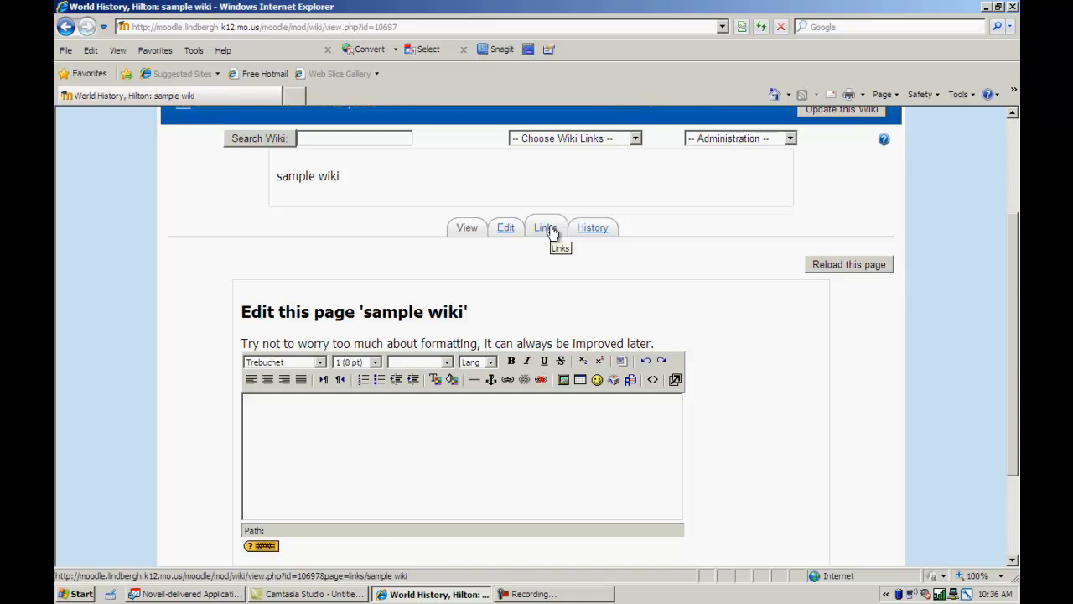
{"action": "mouse_move", "coordinate": [593, 227]}
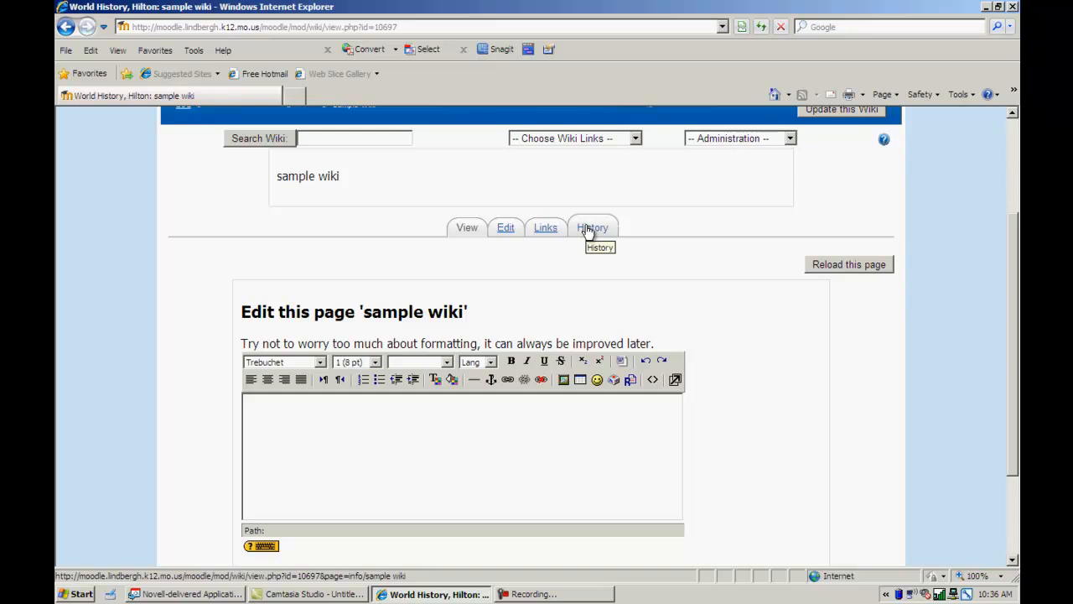
{"action": "mouse_move", "coordinate": [592, 227]}
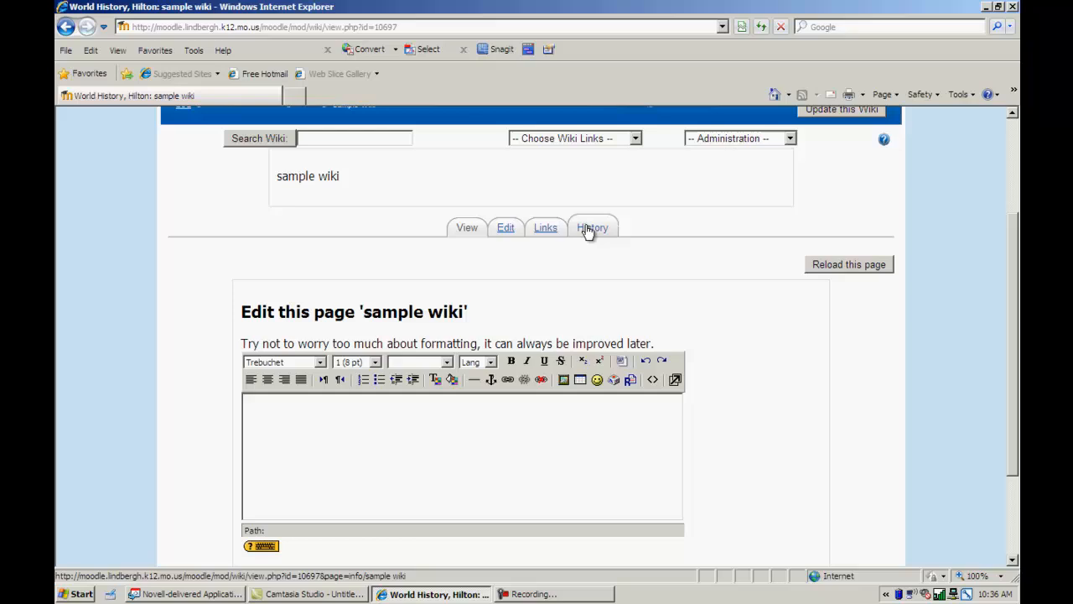
{"action": "scroll", "scroll_direction": "down", "scroll_amount": 3}
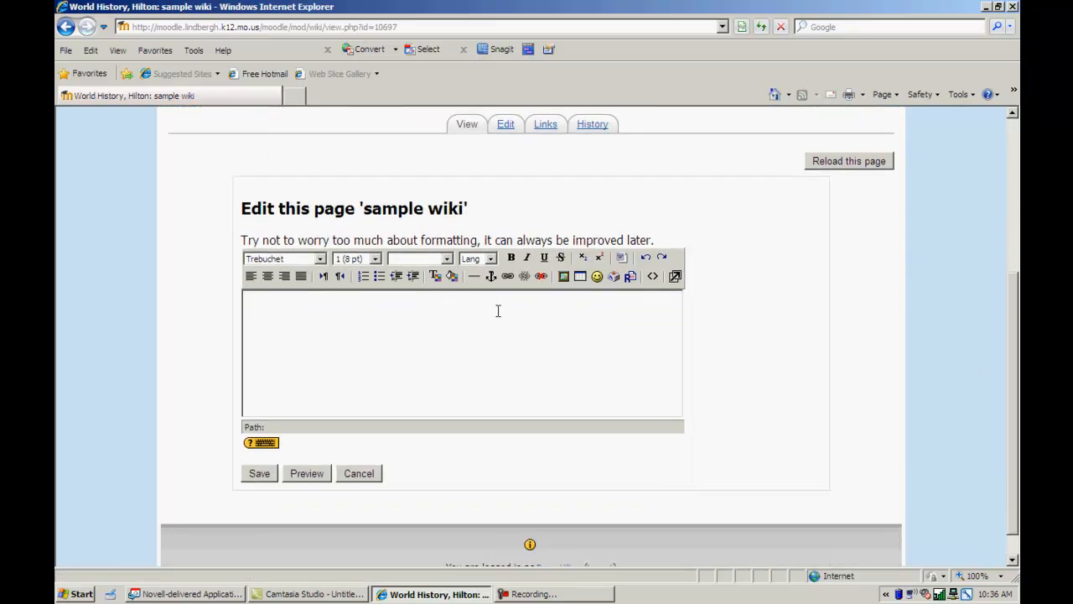
Step: Write 'this is a sample wiki' on the first page and save it
{"action": "type", "text": "t"}
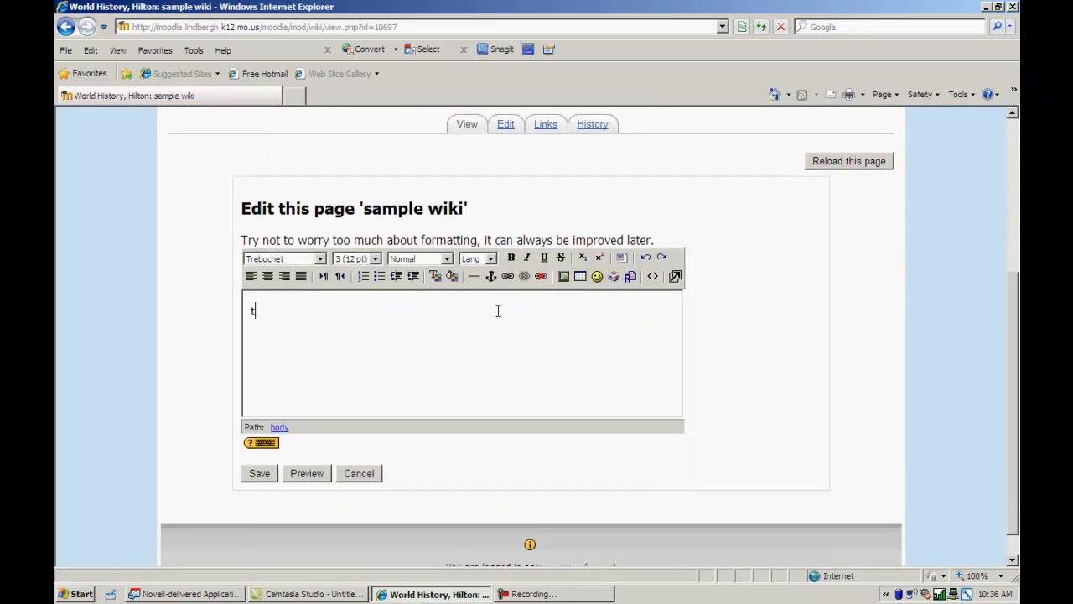
{"action": "type", "text": "his is a s"}
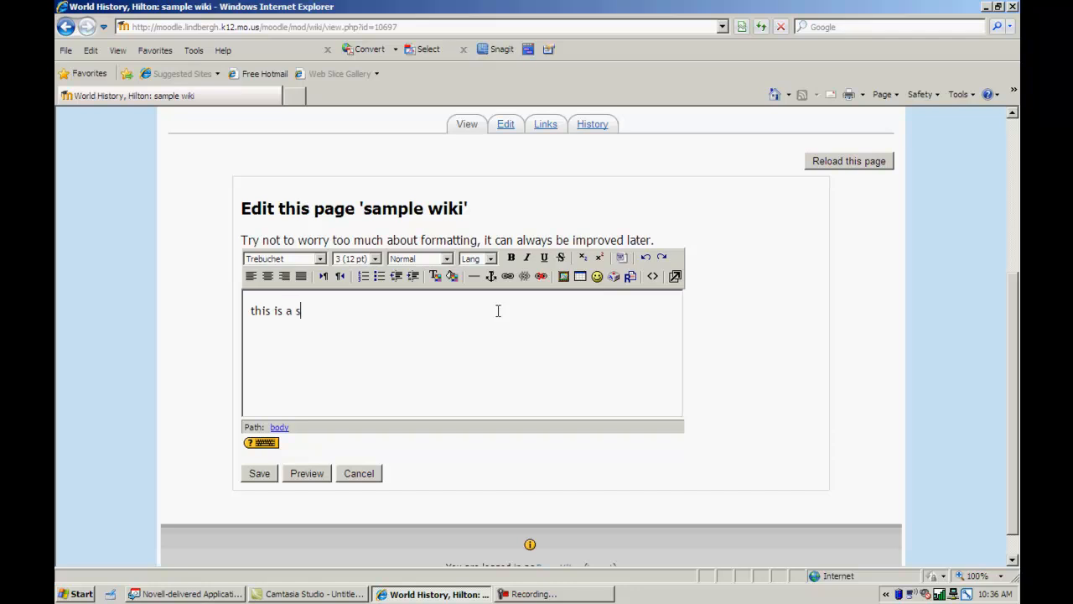
{"action": "type", "text": "ample wiki"}
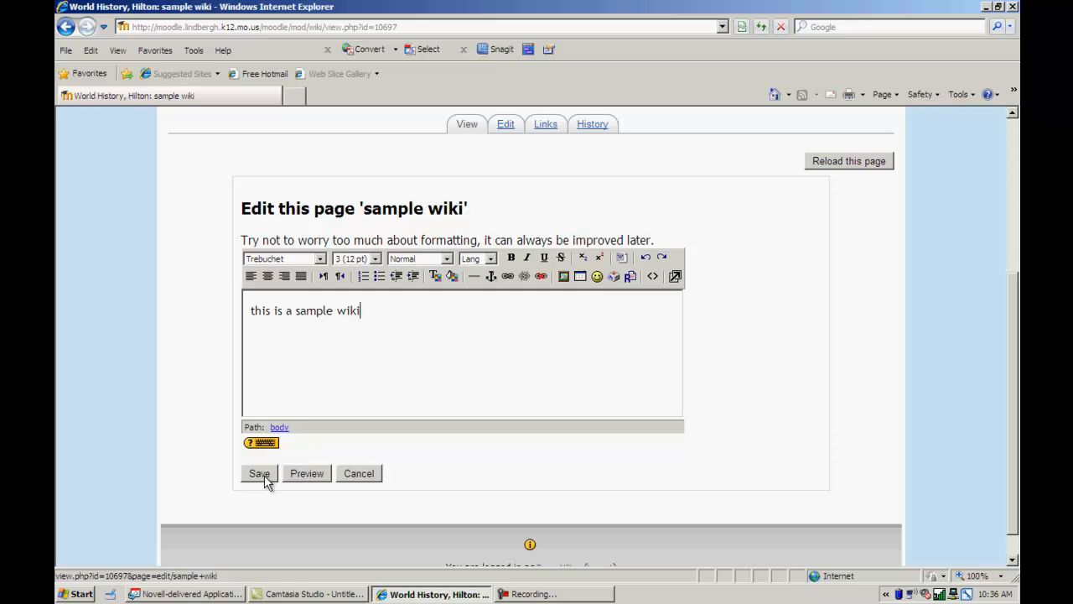
{"action": "left_click", "coordinate": [259, 473]}
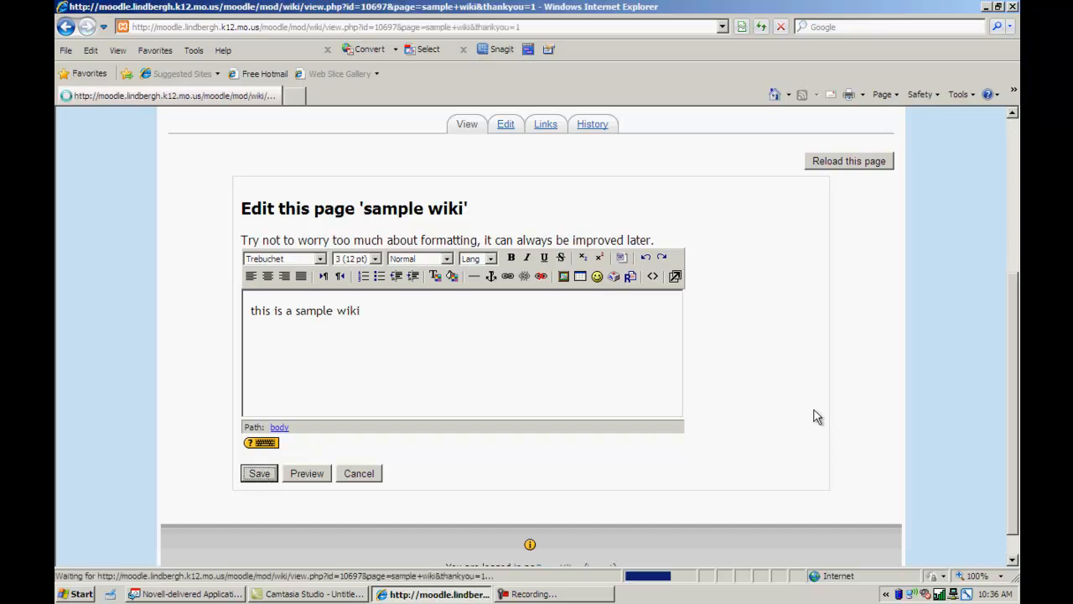
{"action": "left_click", "coordinate": [259, 473]}
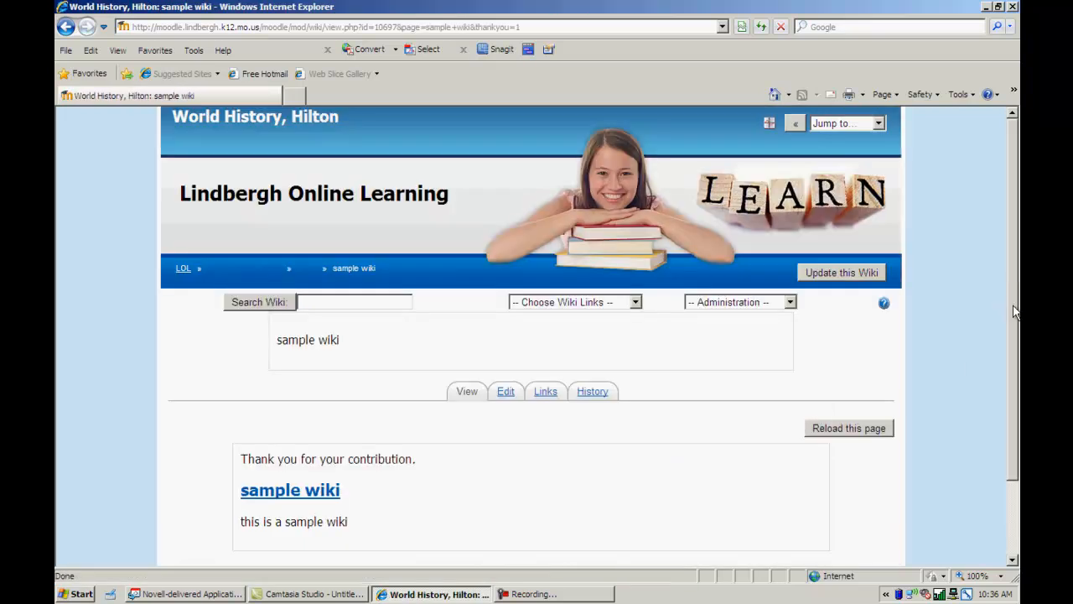
{"action": "scroll", "scroll_direction": "down", "scroll_amount": 3}
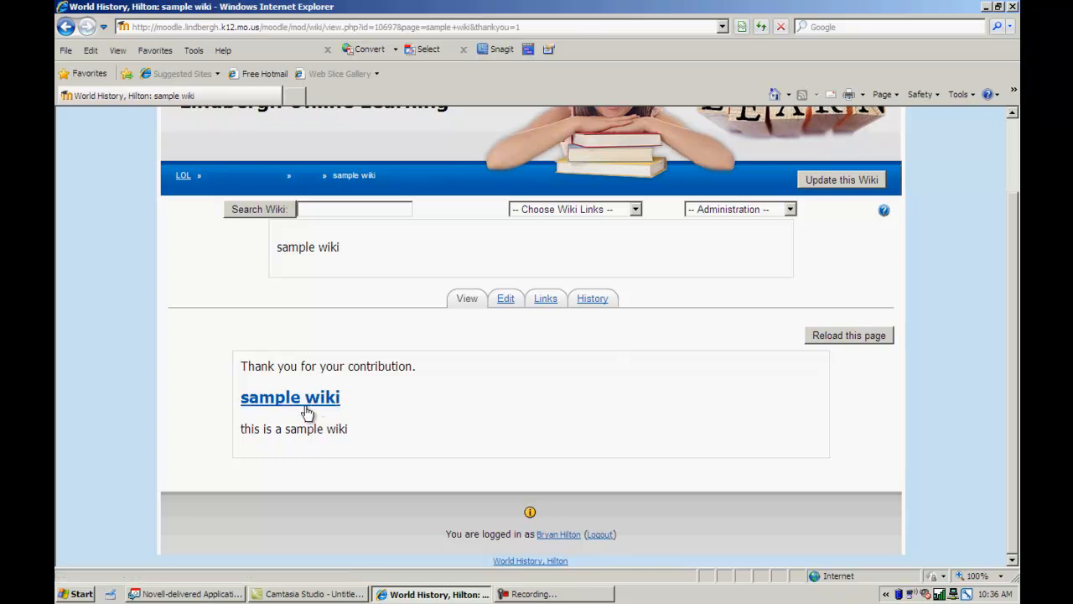
{"action": "mouse_move", "coordinate": [515, 317]}
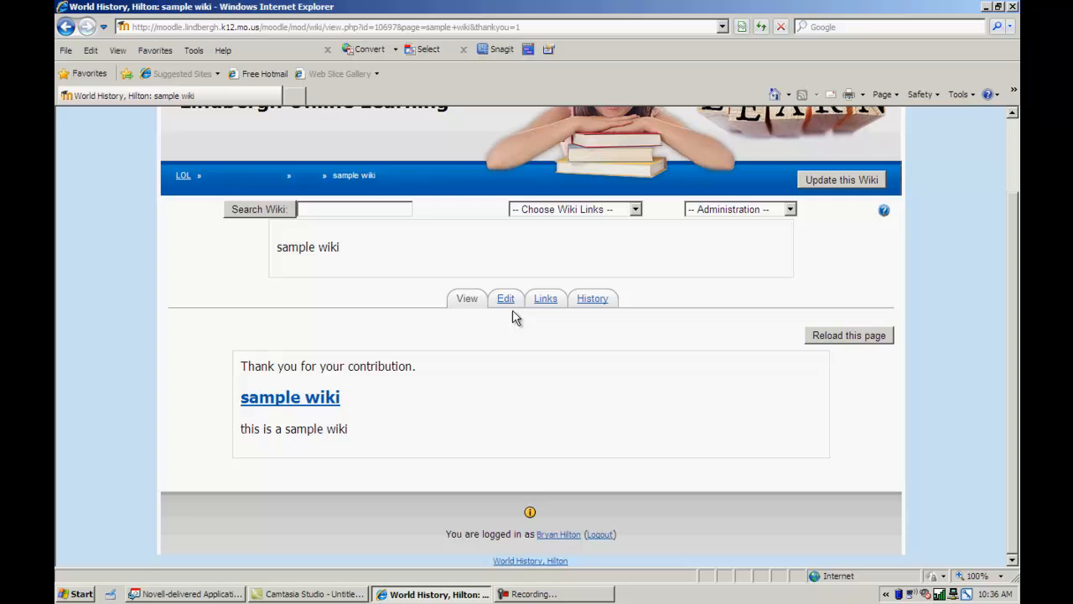
{"action": "left_click", "coordinate": [505, 297]}
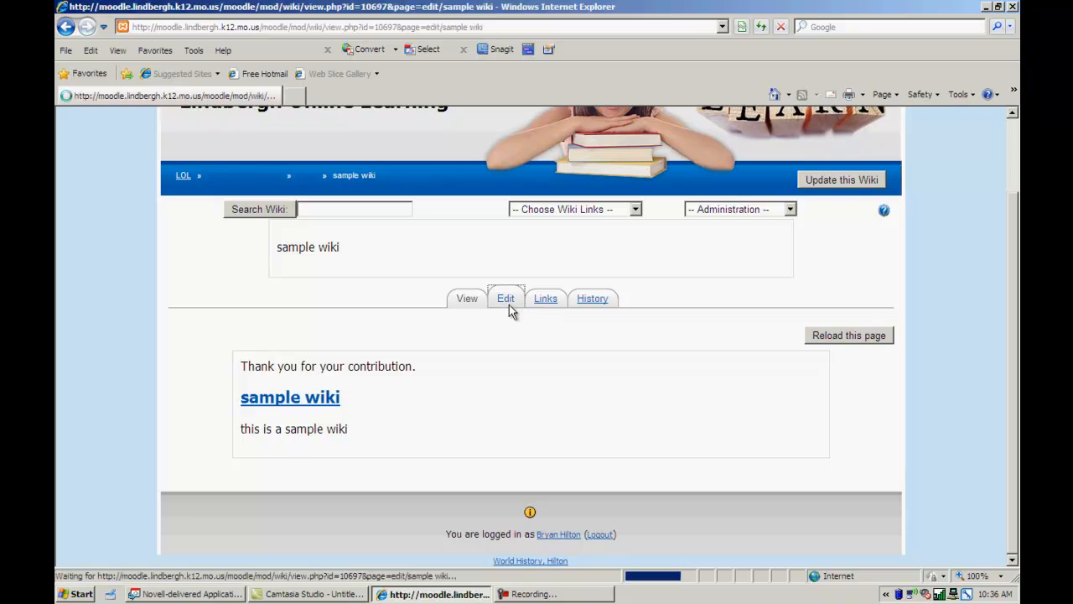
Step: Reopen the page editor and place the cursor after the saved sentence
{"action": "left_click", "coordinate": [506, 298]}
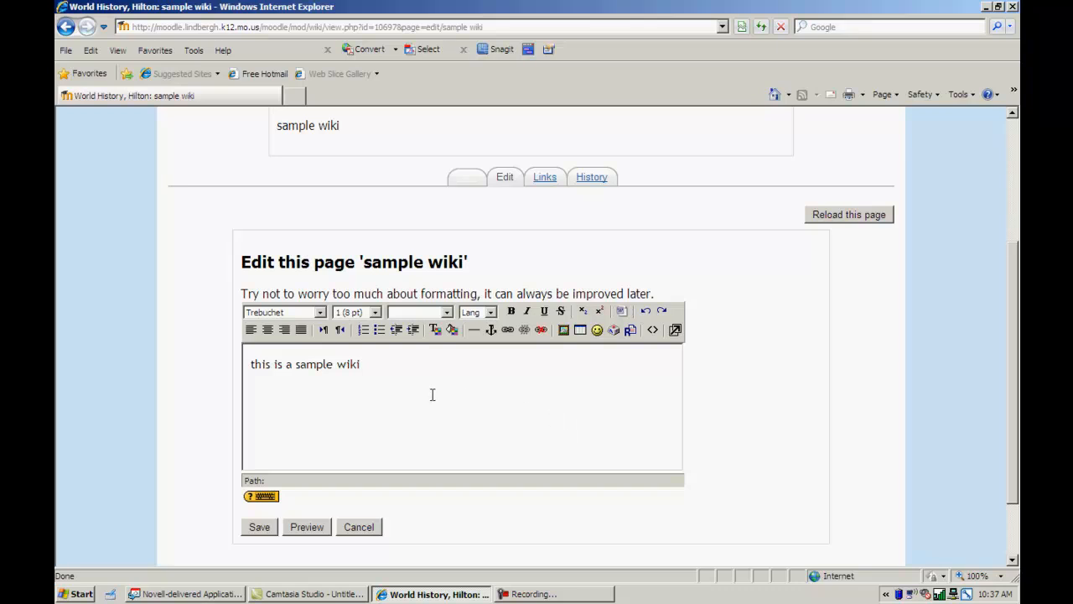
{"action": "left_click", "coordinate": [430, 394]}
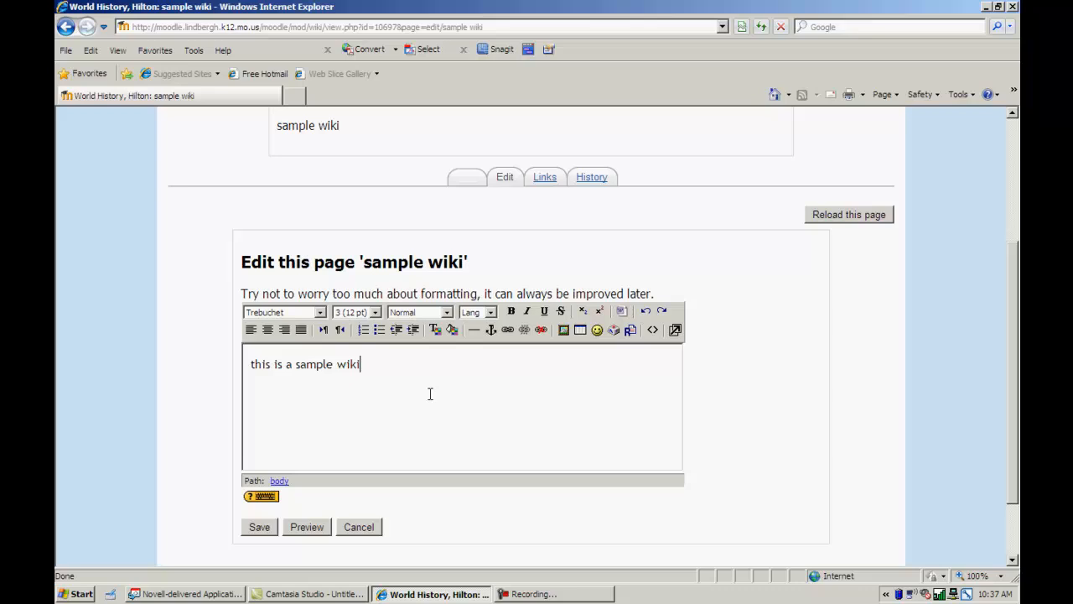
Step: Bracket the word 'wiki' as [wiki] and save the page
{"action": "type", "text": "]"}
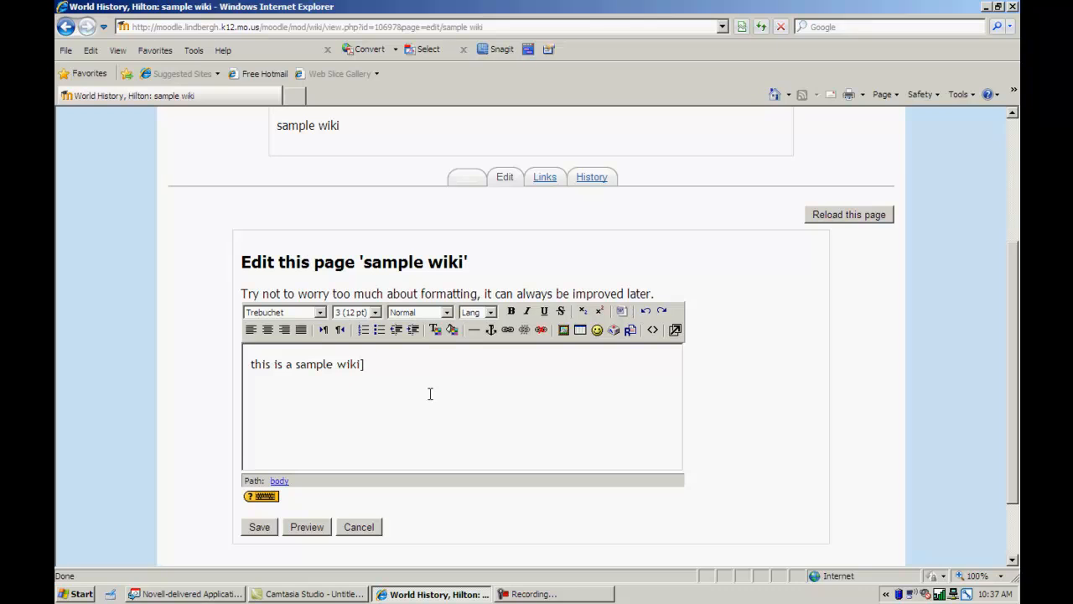
{"action": "type", "text": "["}
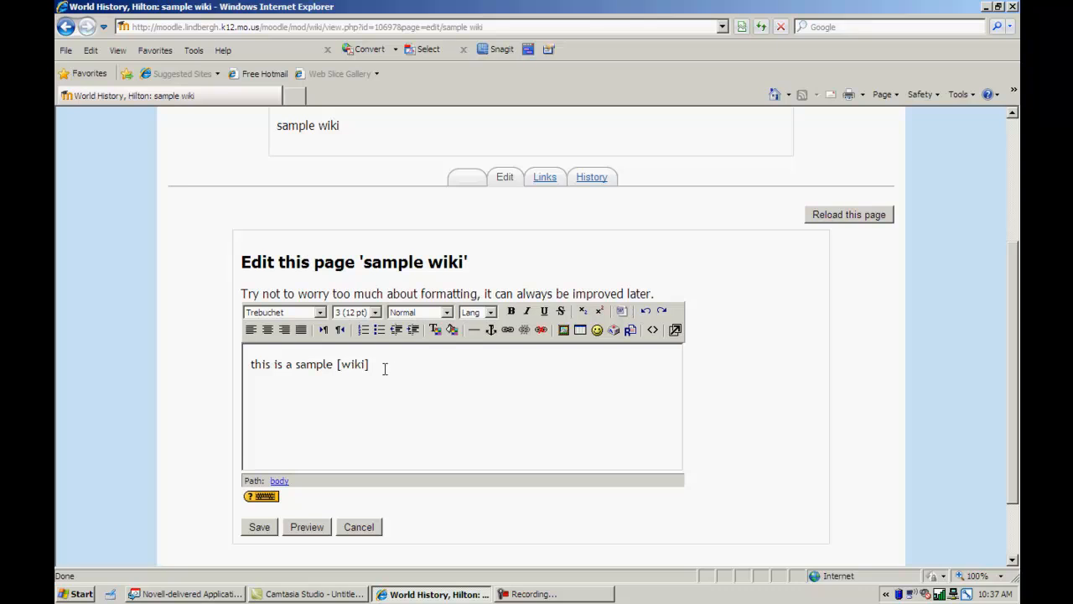
{"action": "mouse_move", "coordinate": [426, 394]}
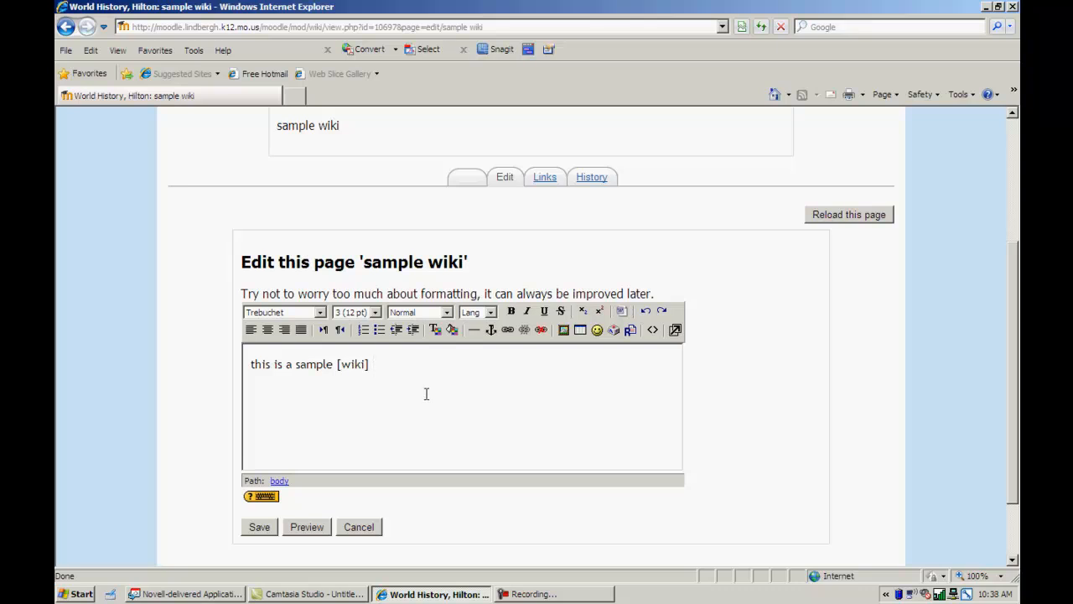
{"action": "mouse_move", "coordinate": [303, 442]}
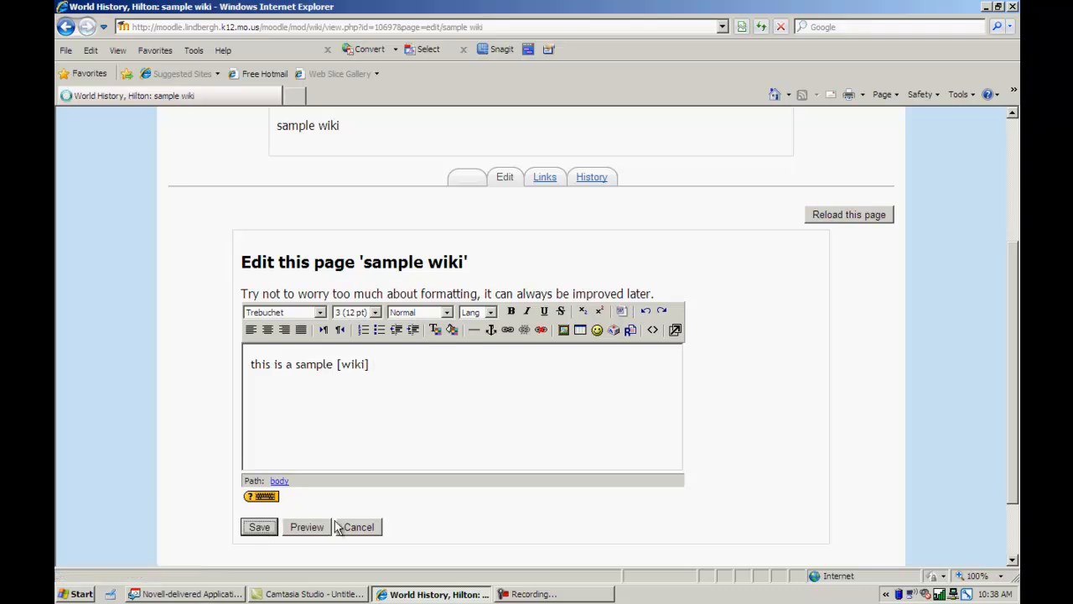
{"action": "left_click", "coordinate": [259, 527]}
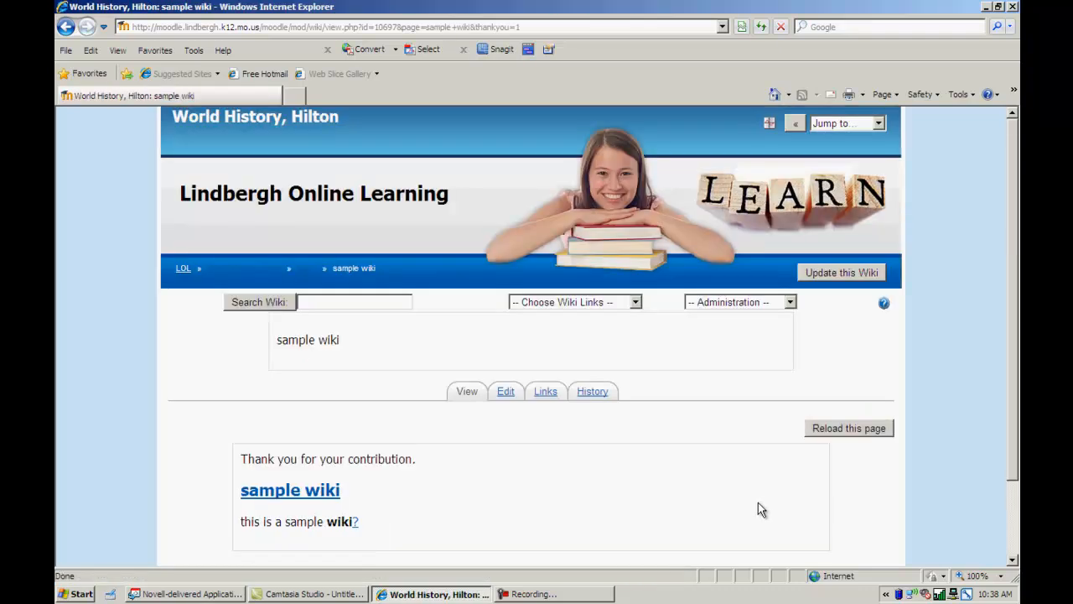
{"action": "mouse_move", "coordinate": [356, 527]}
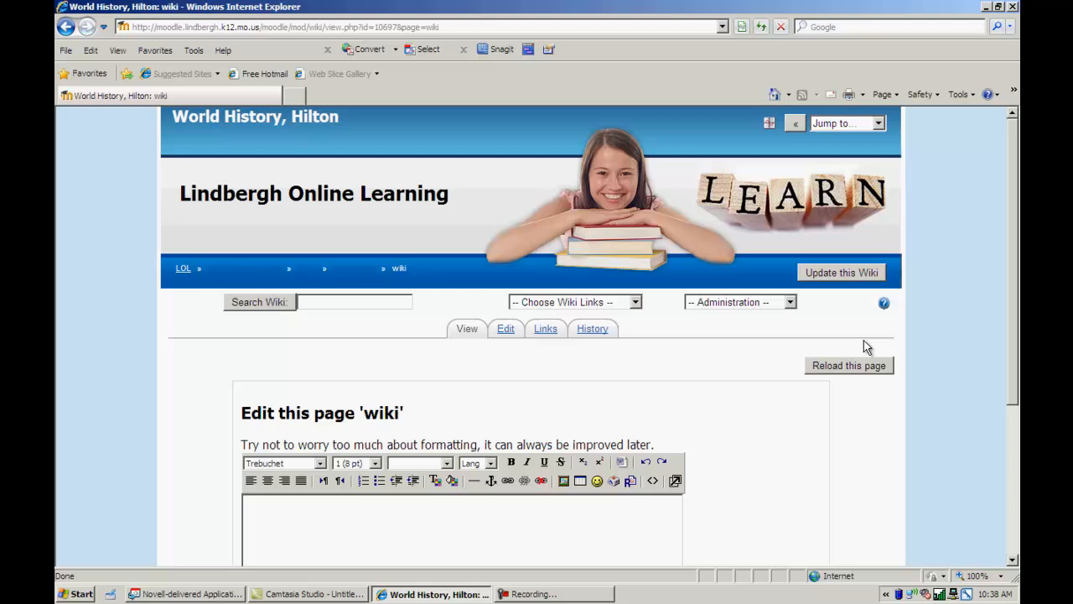
Step: Scroll down to the empty editor of the new 'wiki' page
{"action": "scroll", "scroll_direction": "down", "scroll_amount": 3}
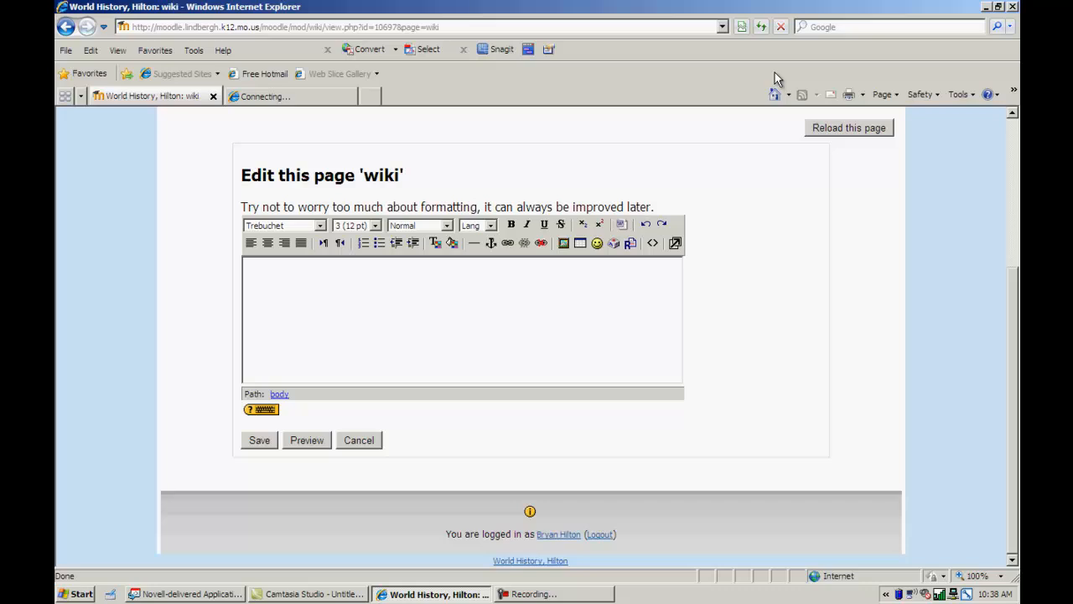
{"action": "mouse_move", "coordinate": [841, 58]}
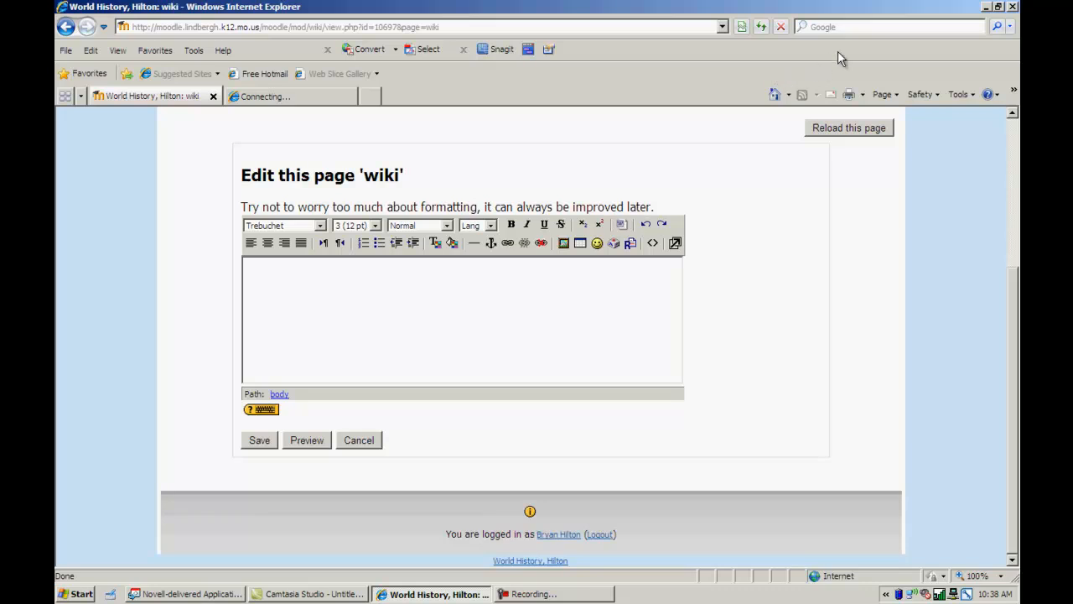
{"action": "mouse_move", "coordinate": [526, 101]}
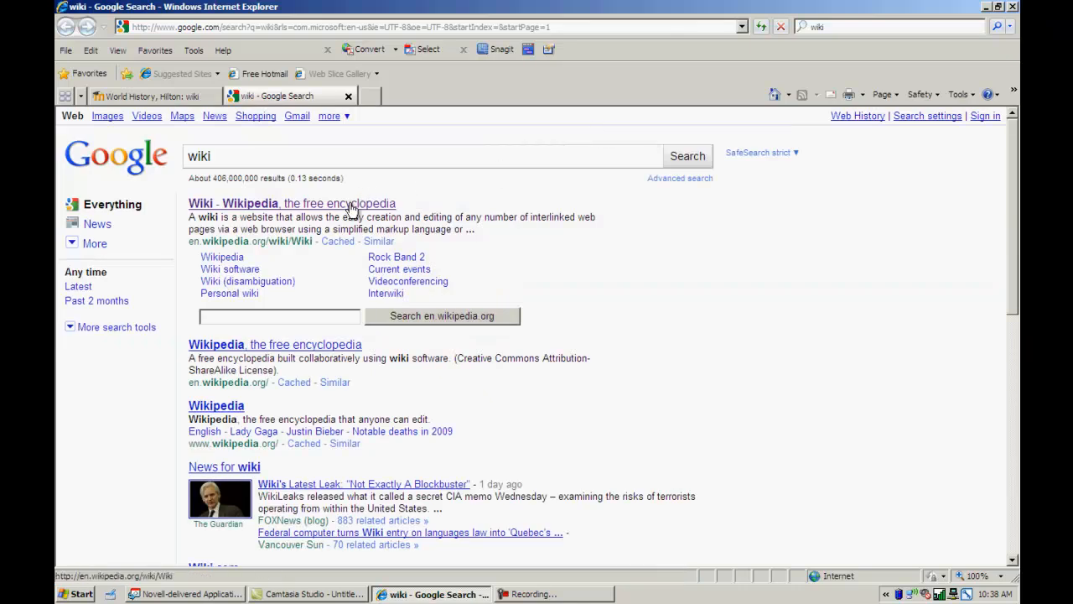
Step: Open the 'Wiki - Wikipedia' result from Google and select its web address
{"action": "left_click", "coordinate": [291, 203]}
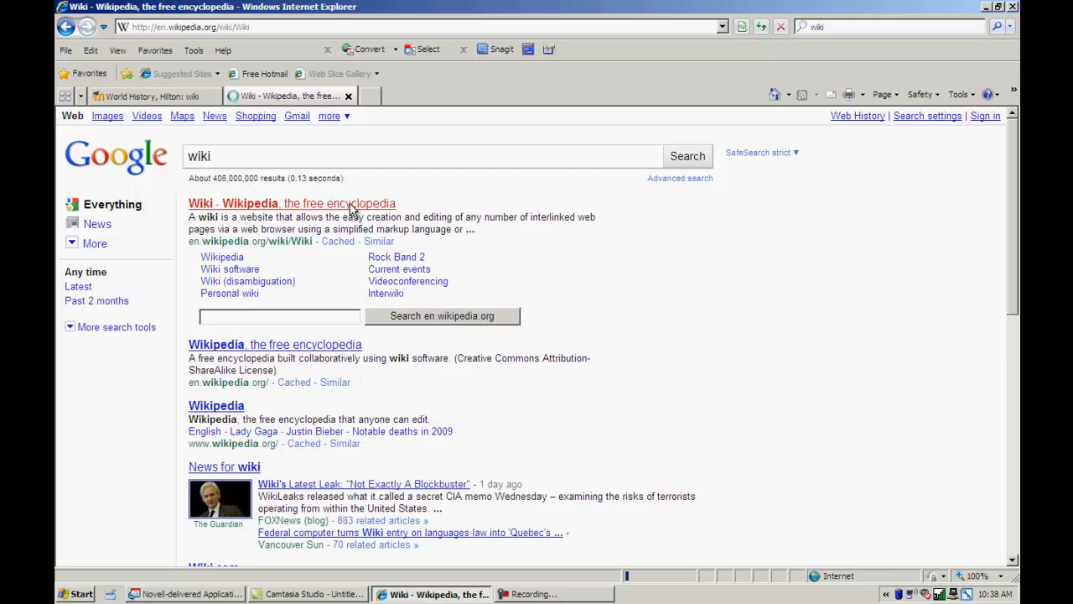
{"action": "left_click", "coordinate": [291, 203]}
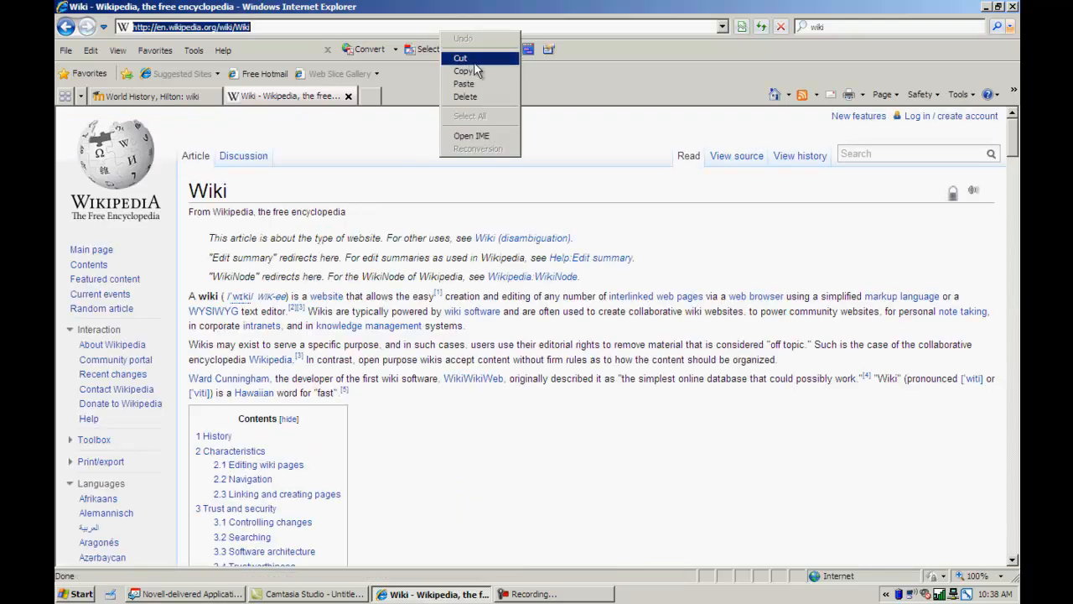
{"action": "left_click", "coordinate": [134, 96]}
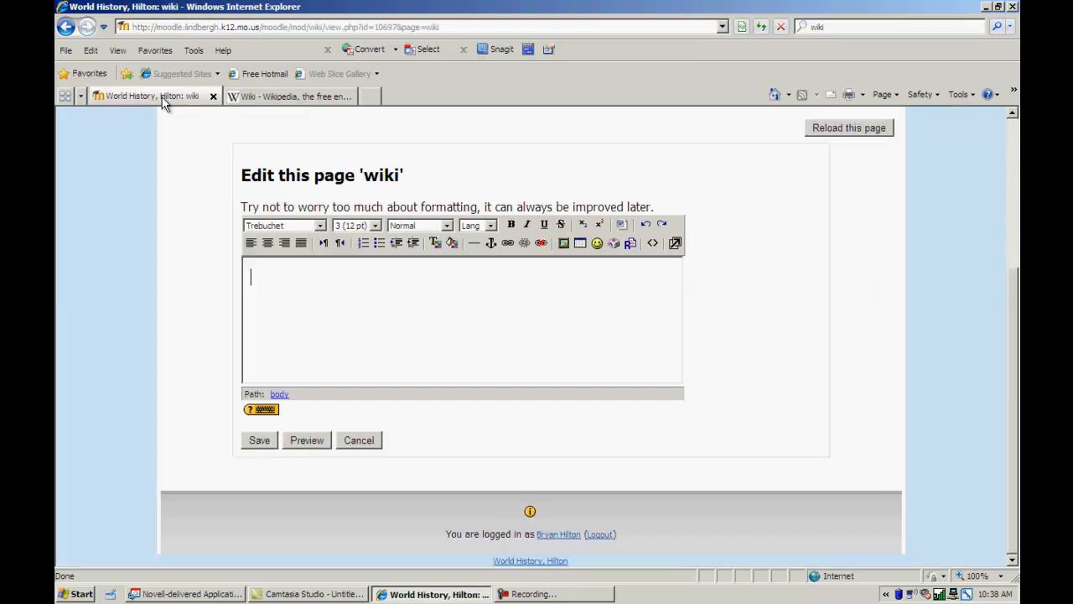
{"action": "type", "text": "http://en.wikipedia.org/wiki/Wiki"}
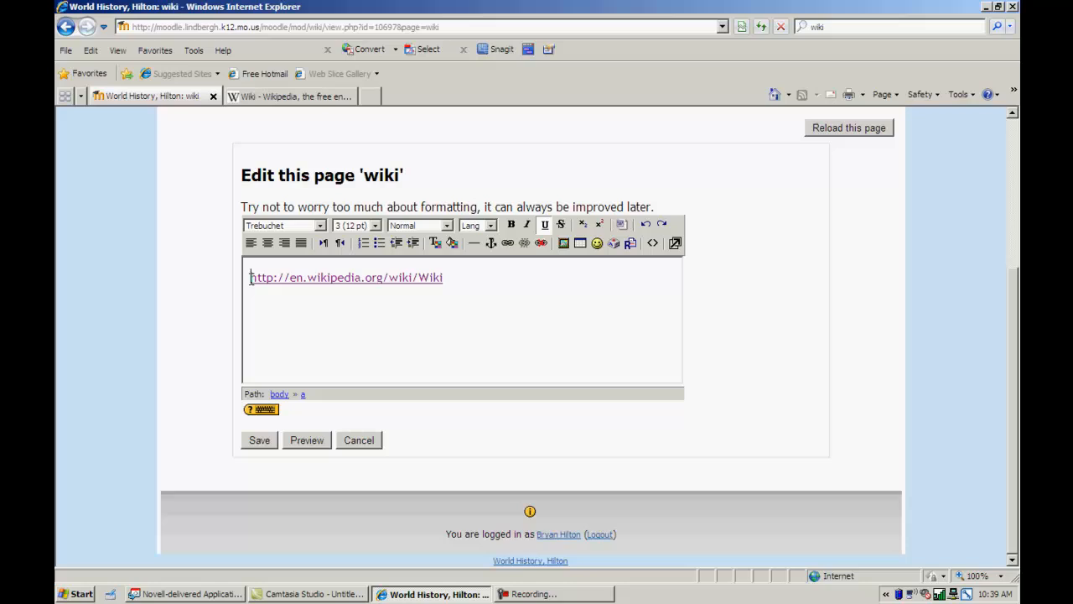
{"action": "key", "text": "Return"}
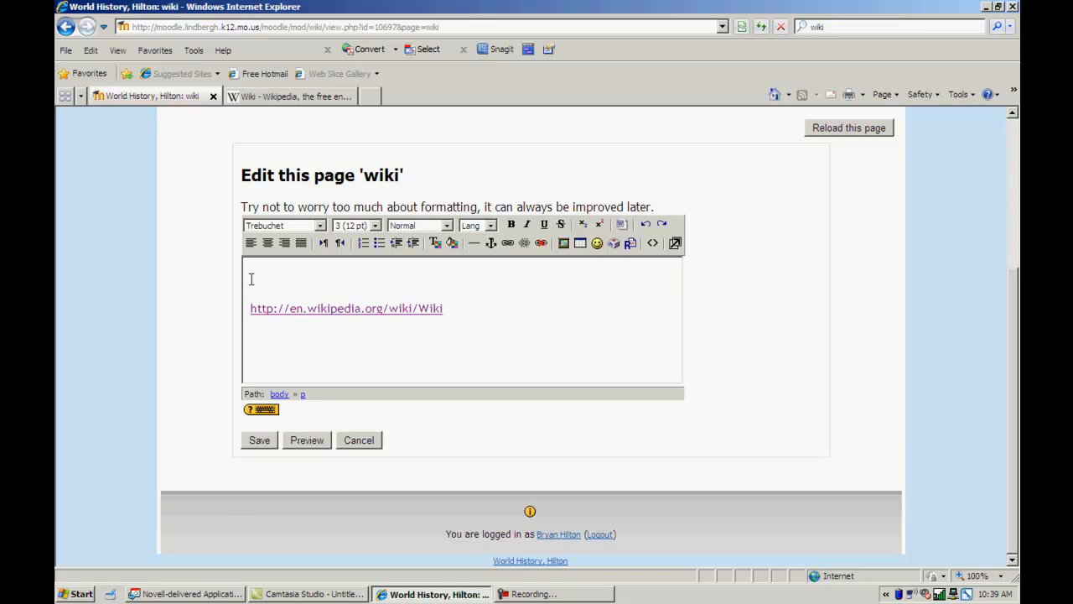
{"action": "type", "text": "for more info click"}
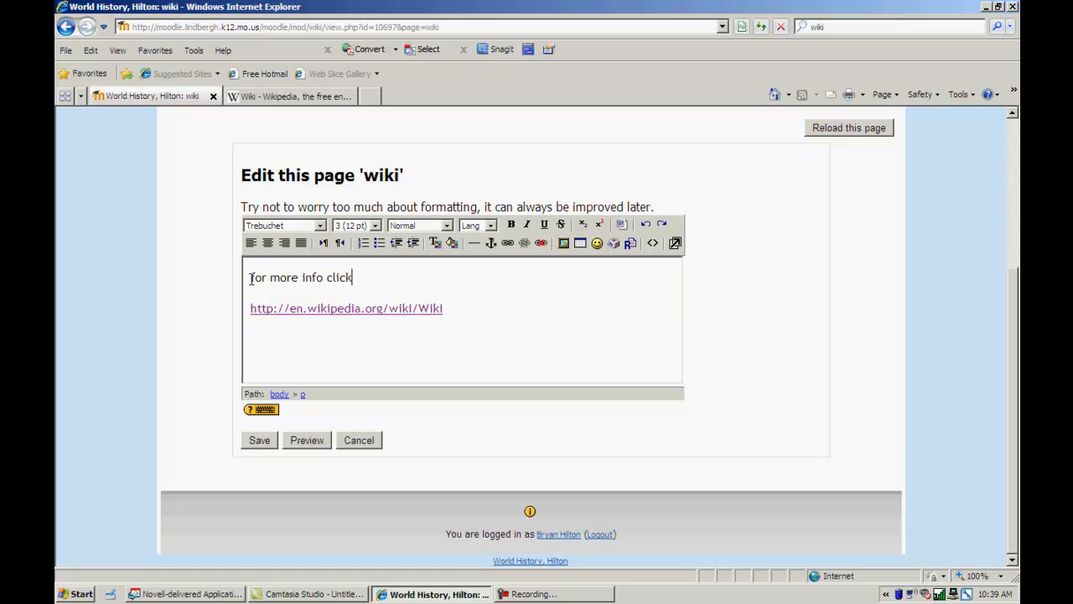
{"action": "type", "text": "here:"}
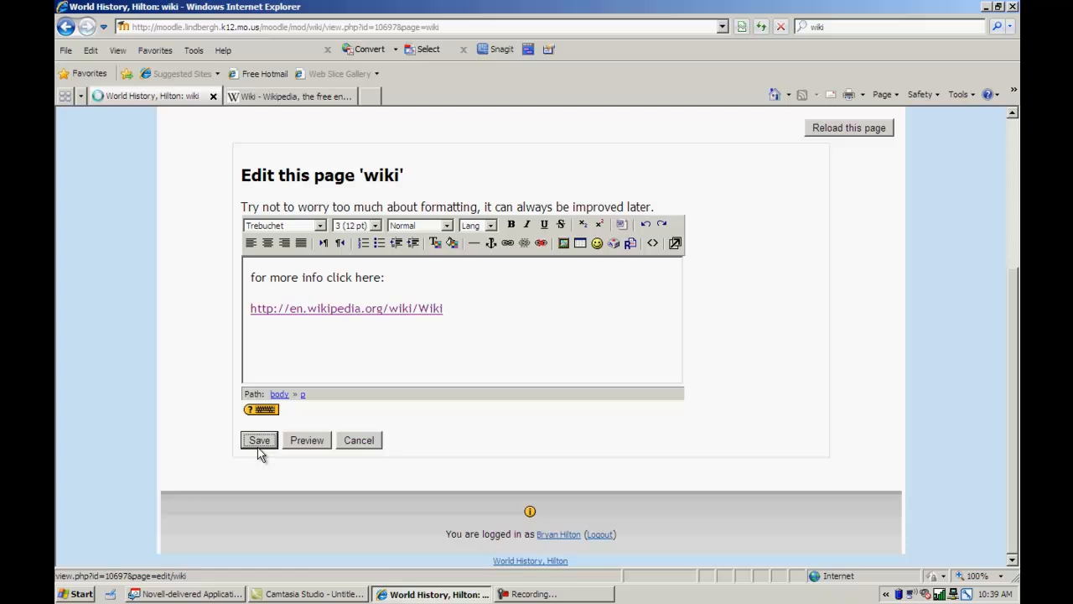
{"action": "left_click", "coordinate": [259, 439]}
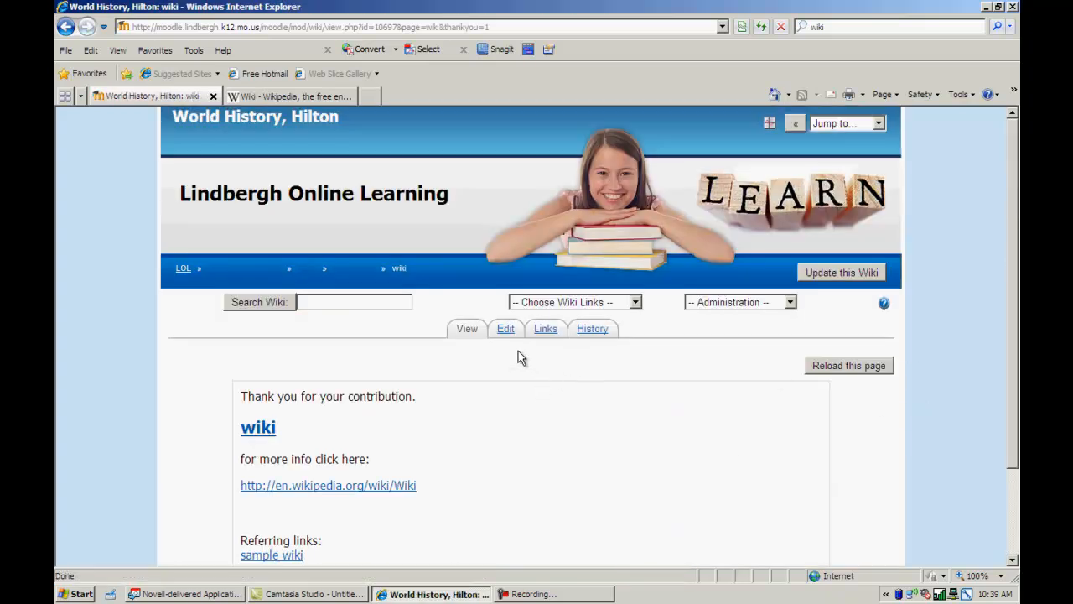
Step: Review the saved 'wiki' page, then return to the sample wiki page via the breadcrumb
{"action": "scroll", "scroll_direction": "down", "scroll_amount": 3}
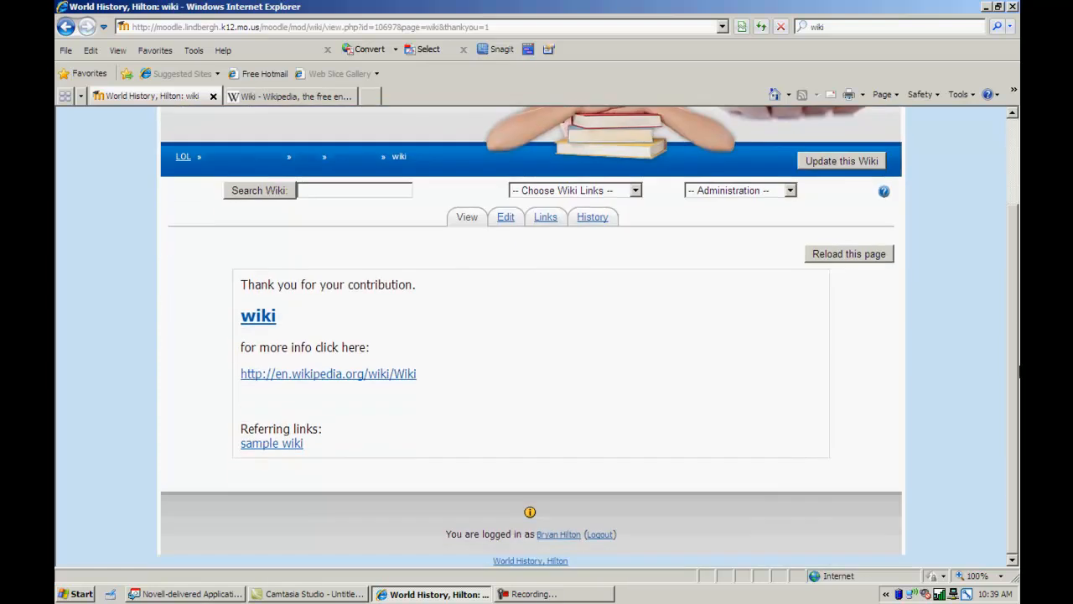
{"action": "mouse_move", "coordinate": [533, 244]}
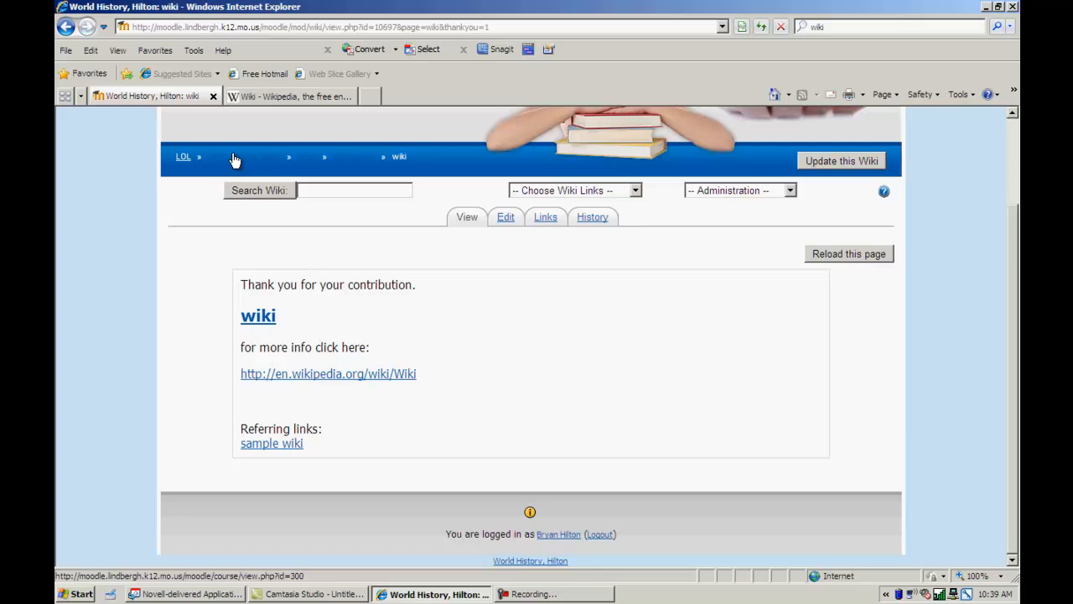
{"action": "mouse_move", "coordinate": [344, 162]}
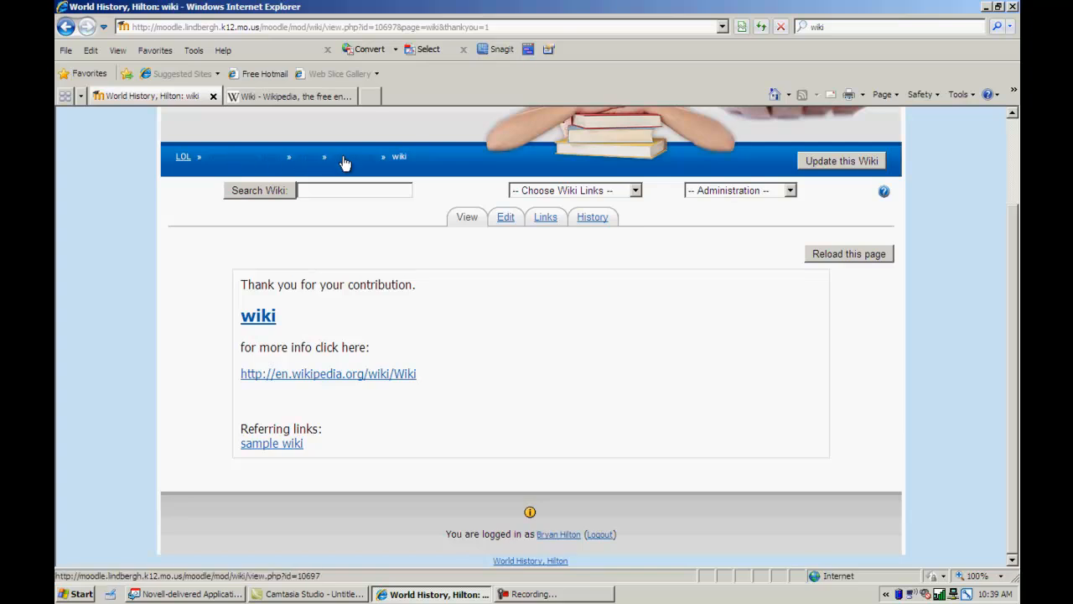
{"action": "left_click", "coordinate": [271, 443]}
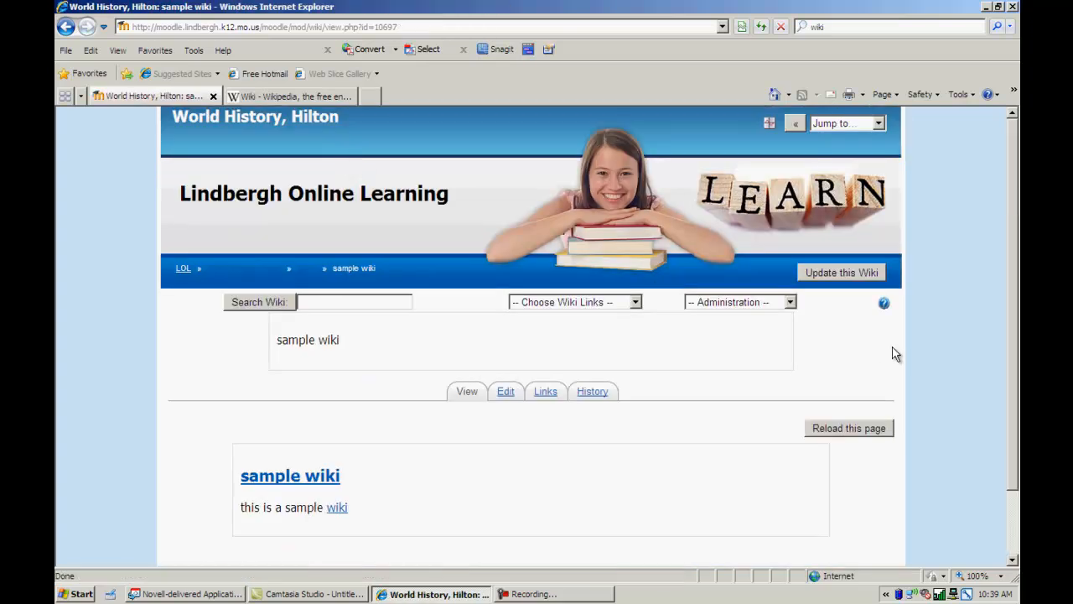
{"action": "scroll", "scroll_direction": "down", "scroll_amount": 3}
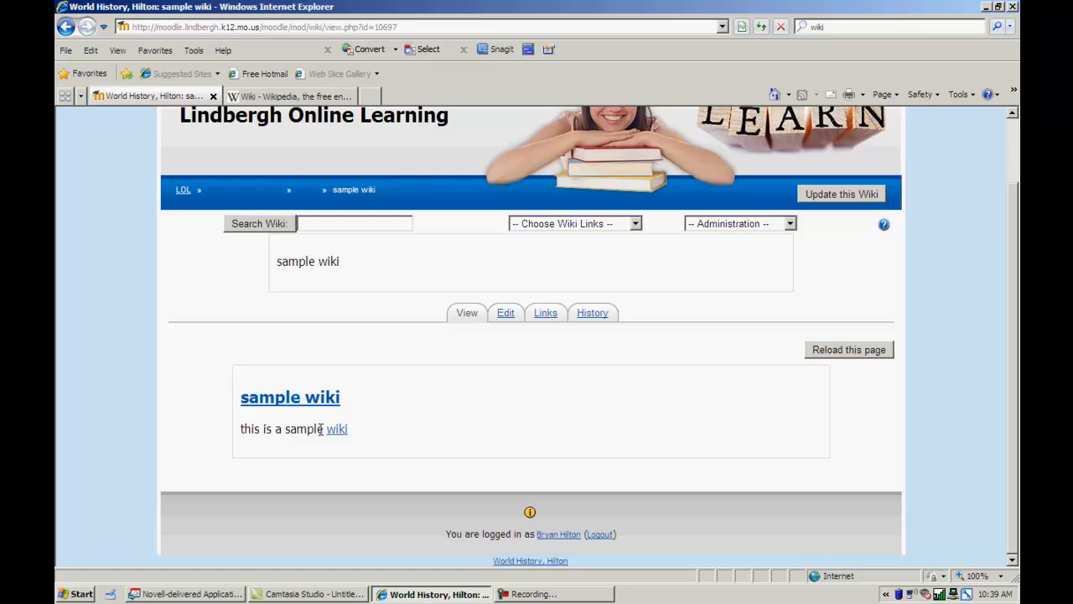
{"action": "mouse_move", "coordinate": [336, 428]}
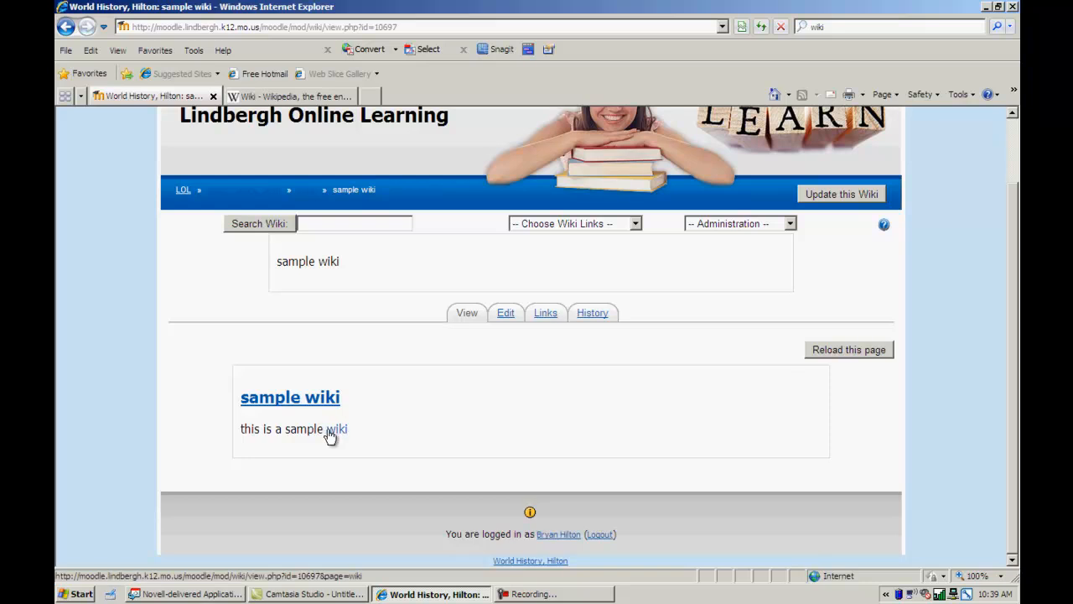
{"action": "mouse_move", "coordinate": [335, 439]}
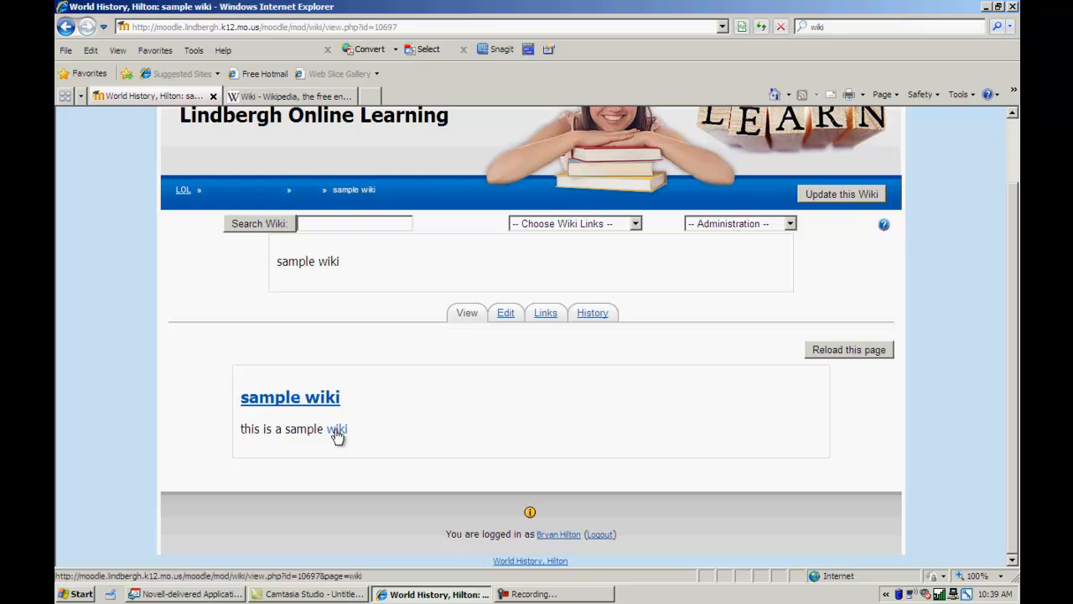
{"action": "mouse_move", "coordinate": [312, 104]}
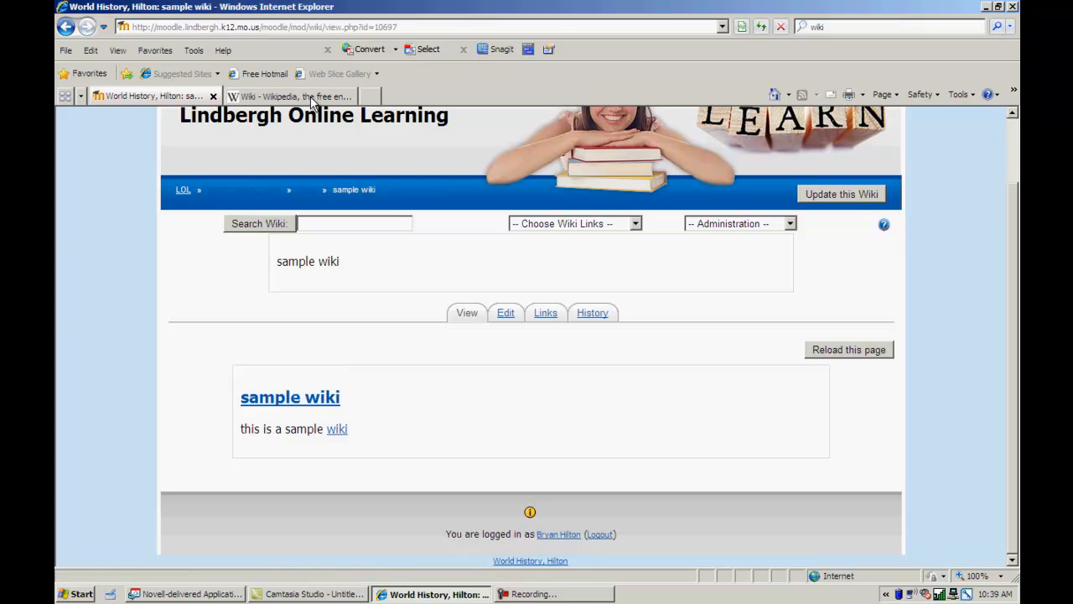
Step: Close the Wikipedia tab and open the 'wiki' page from the sample wiki link
{"action": "left_click", "coordinate": [349, 95]}
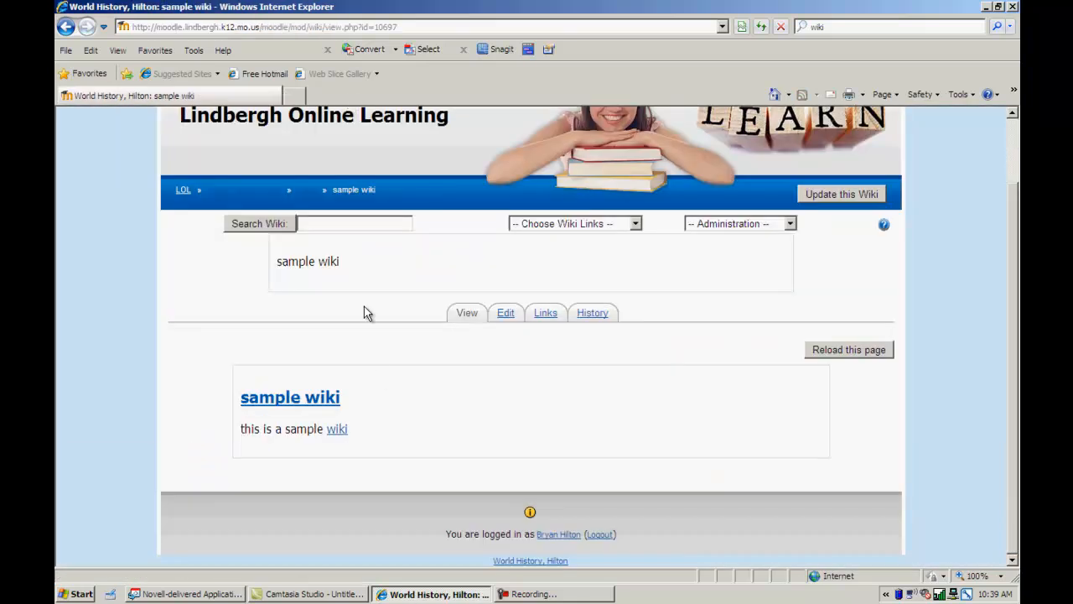
{"action": "left_click", "coordinate": [336, 428]}
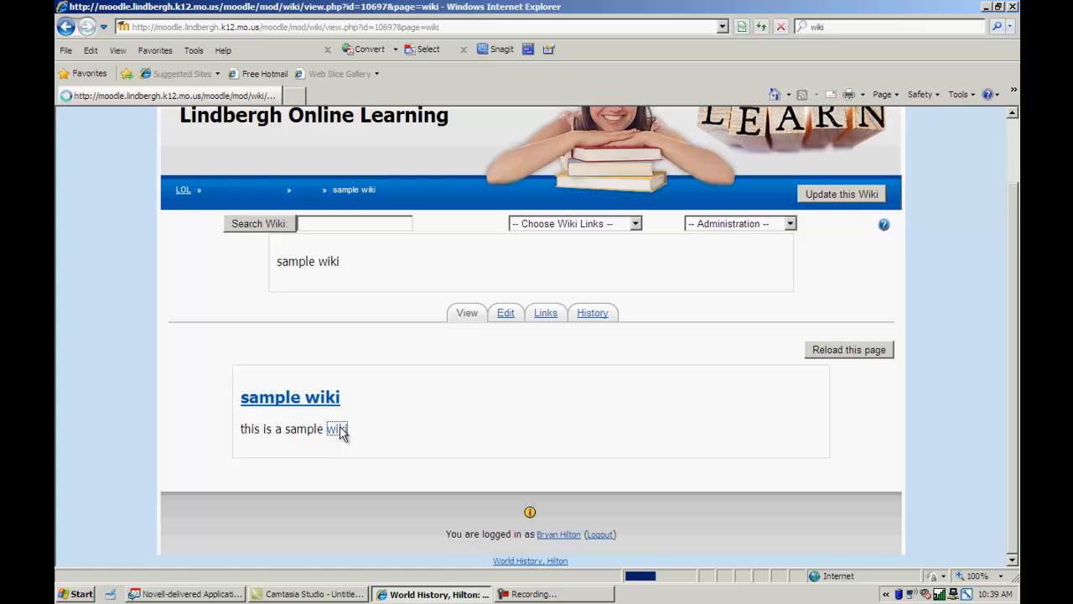
{"action": "left_click", "coordinate": [336, 429]}
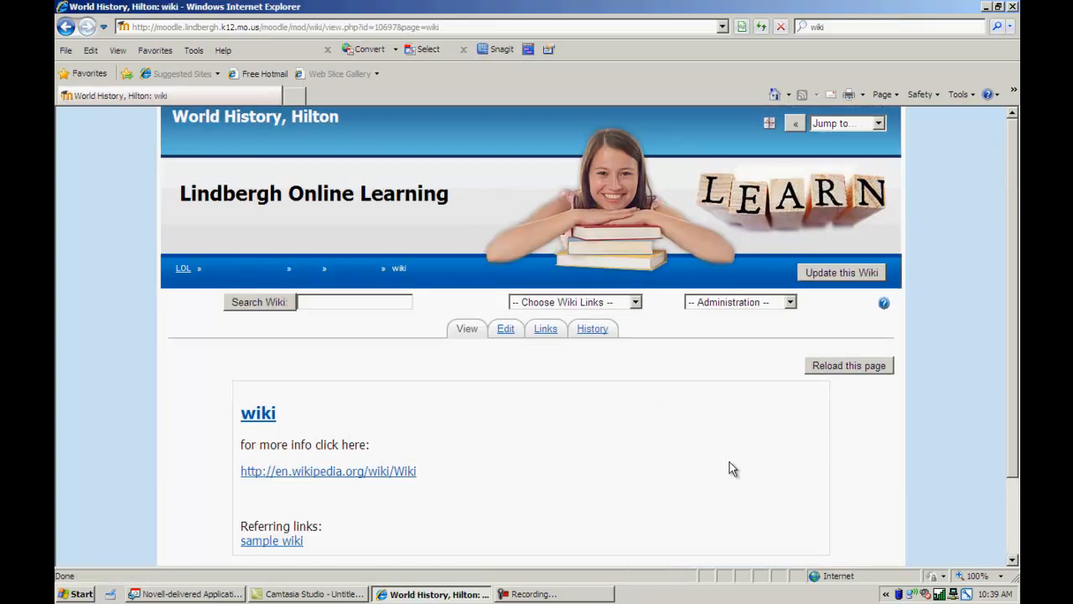
{"action": "mouse_move", "coordinate": [337, 460]}
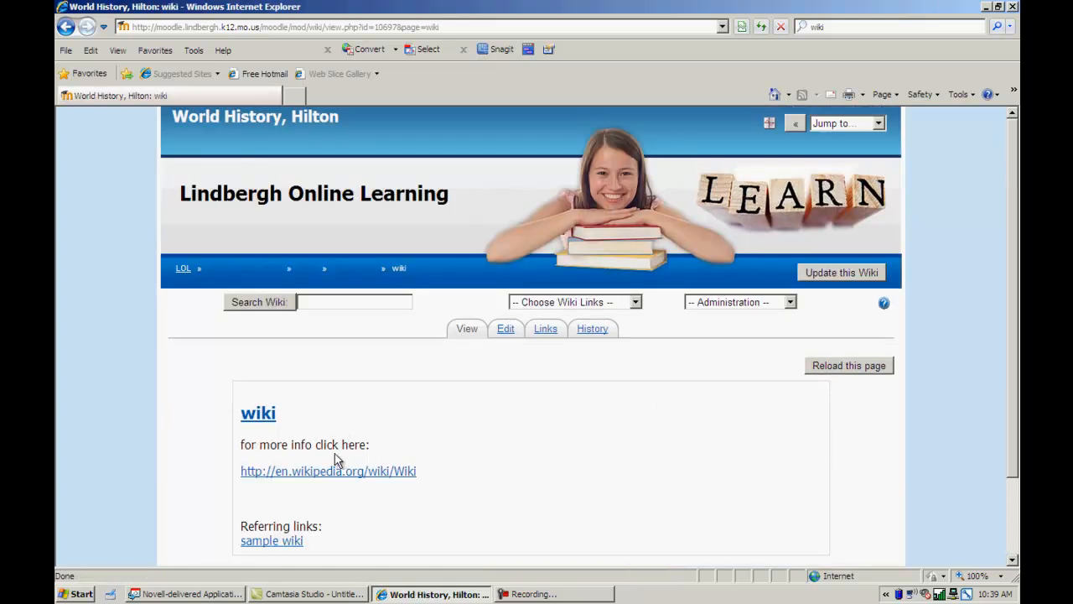
Step: Follow the Wikipedia Wiki link, then go back to the 'wiki' page
{"action": "left_click", "coordinate": [328, 471]}
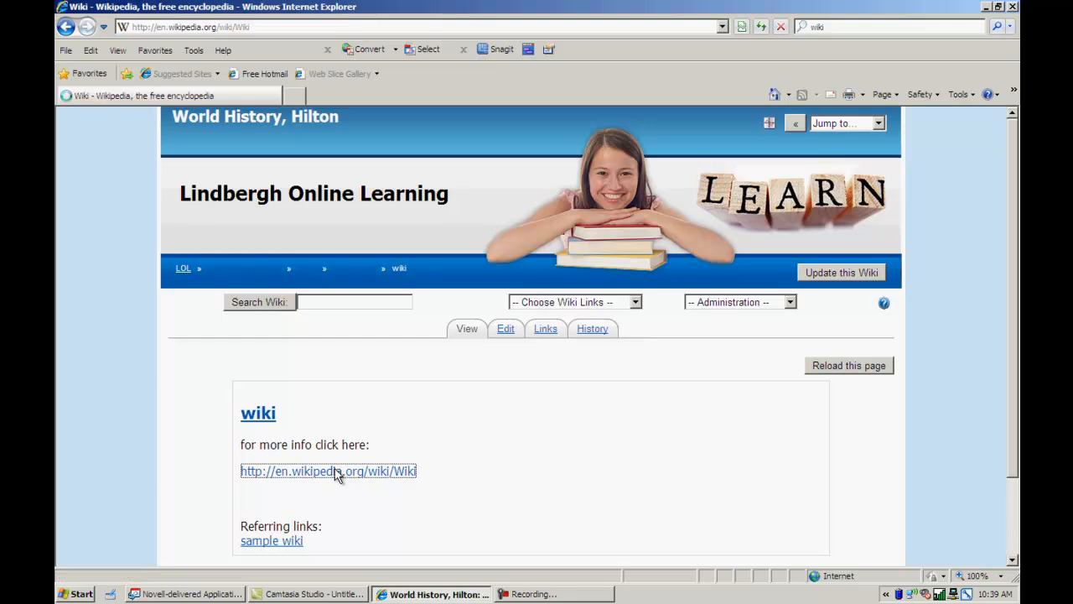
{"action": "left_click", "coordinate": [328, 471]}
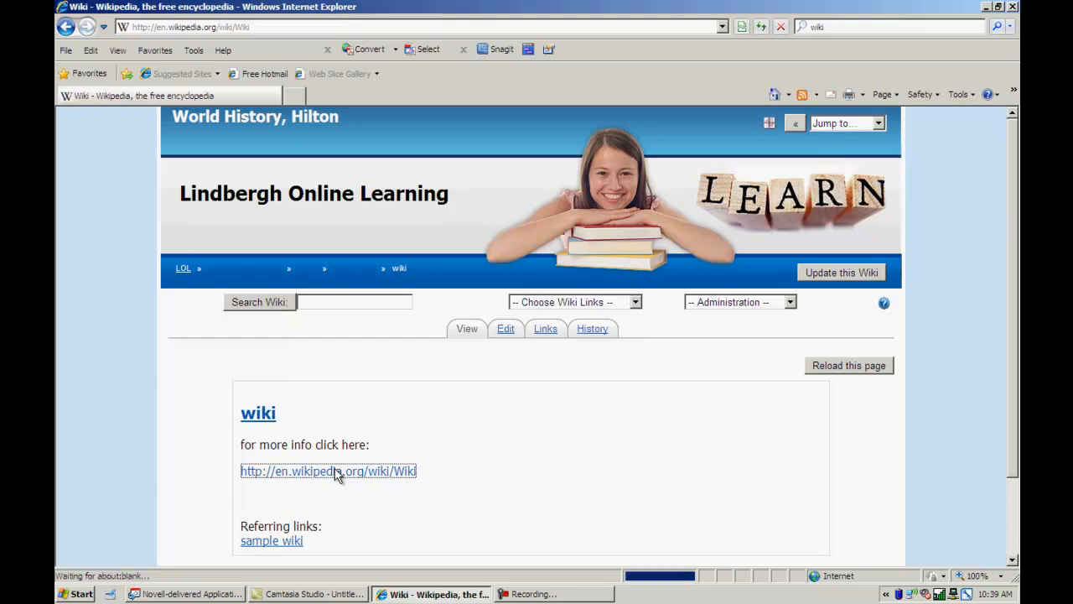
{"action": "left_click", "coordinate": [328, 471]}
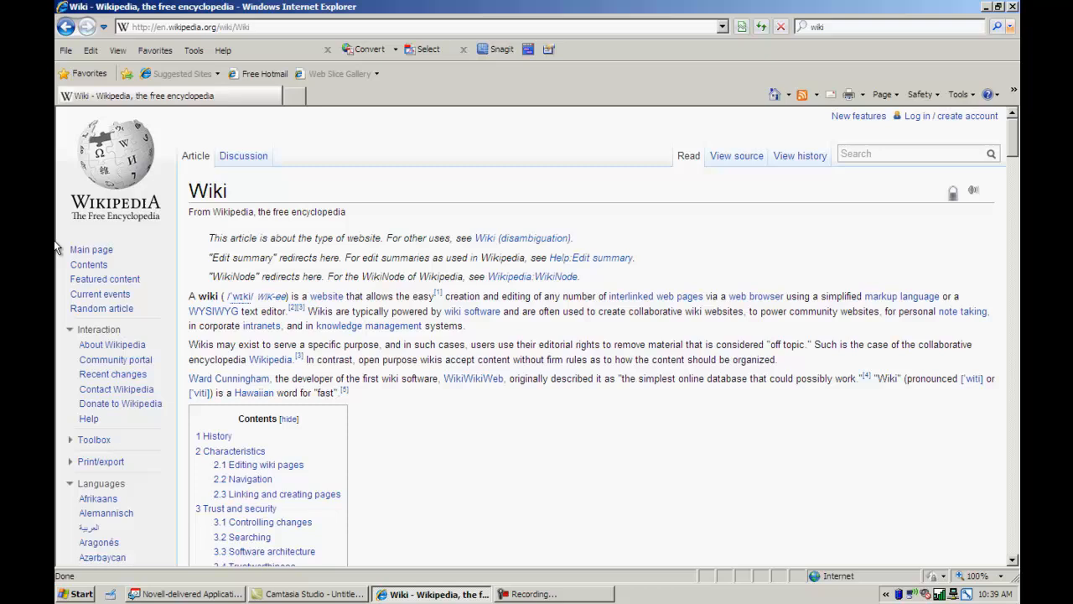
{"action": "left_click", "coordinate": [65, 27]}
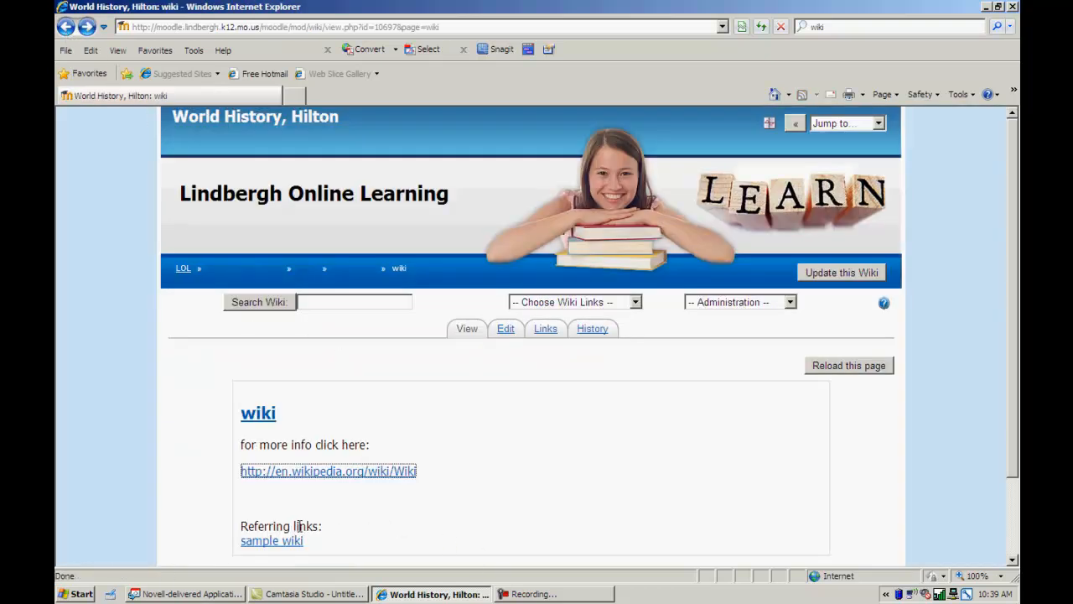
{"action": "mouse_move", "coordinate": [271, 541]}
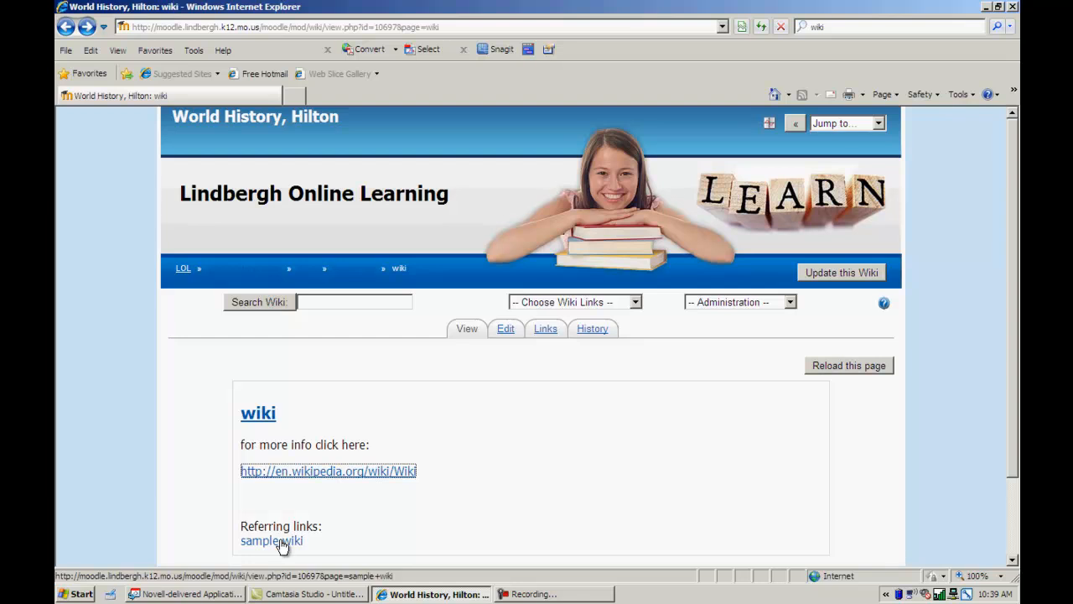
{"action": "mouse_move", "coordinate": [474, 352]}
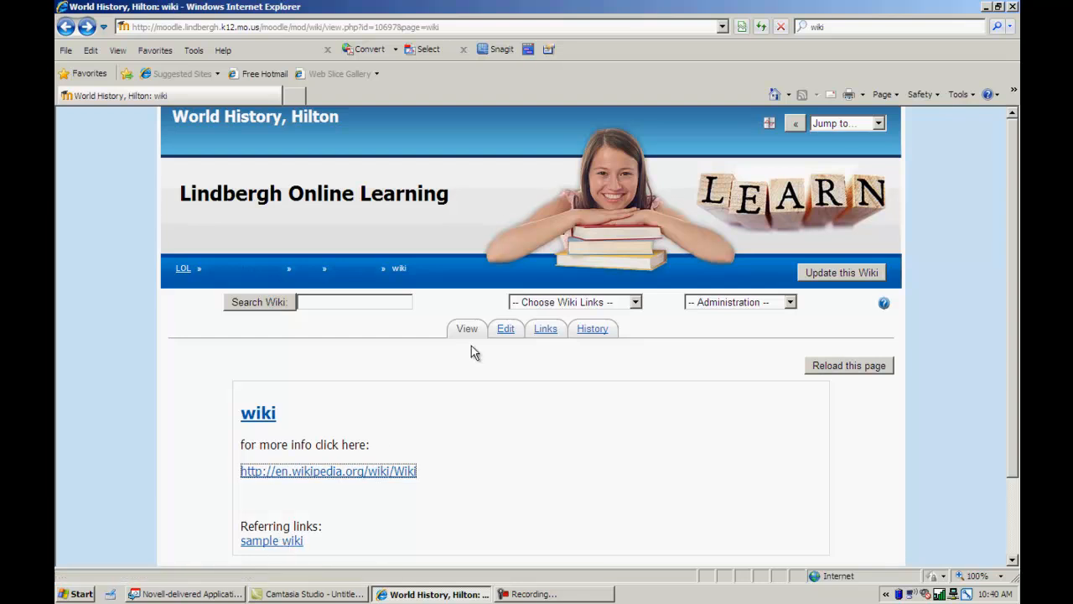
{"action": "mouse_move", "coordinate": [546, 328]}
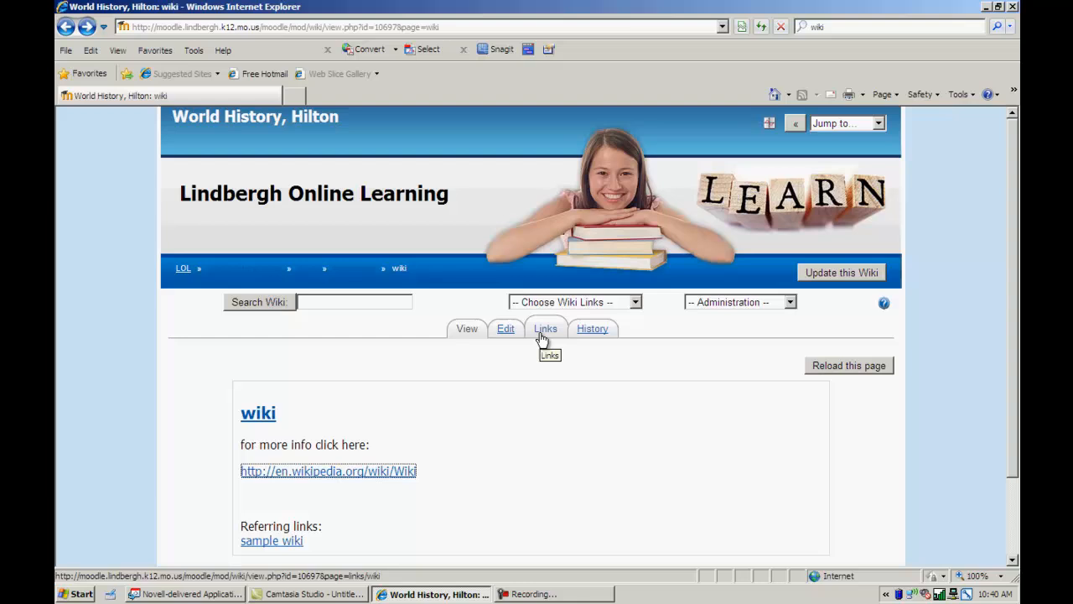
Step: Check the pages linking to 'wiki', then view its History showing version 1
{"action": "left_click", "coordinate": [545, 328]}
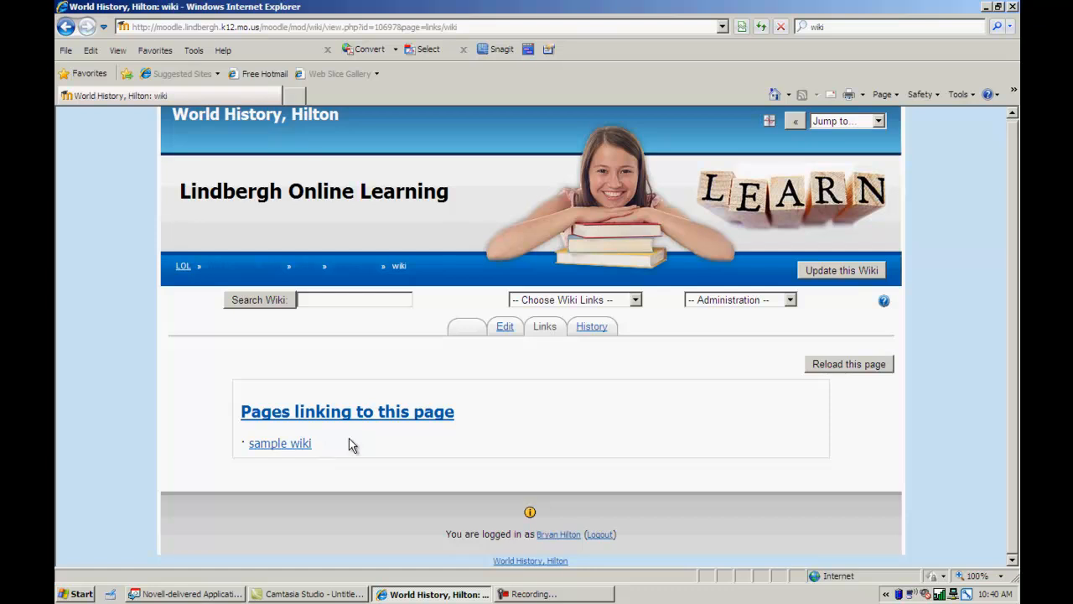
{"action": "mouse_move", "coordinate": [415, 449]}
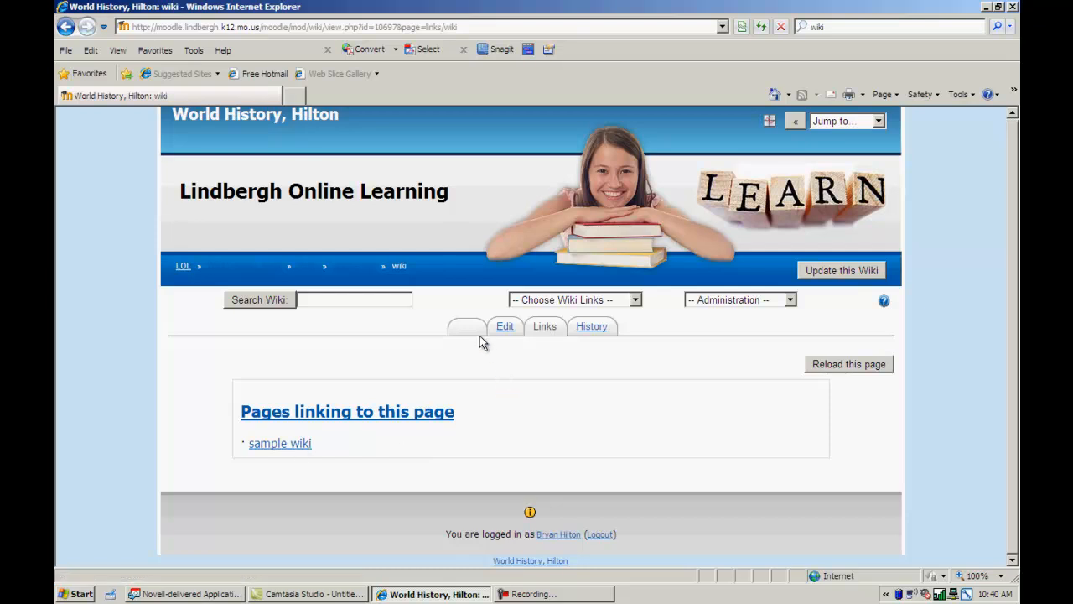
{"action": "mouse_move", "coordinate": [592, 326]}
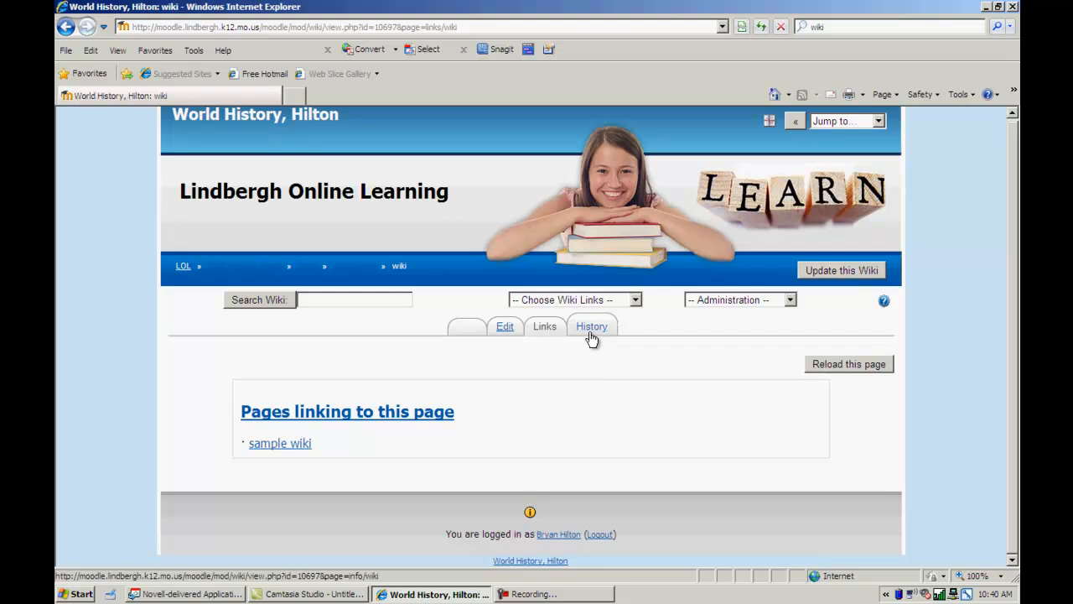
{"action": "left_click", "coordinate": [592, 327]}
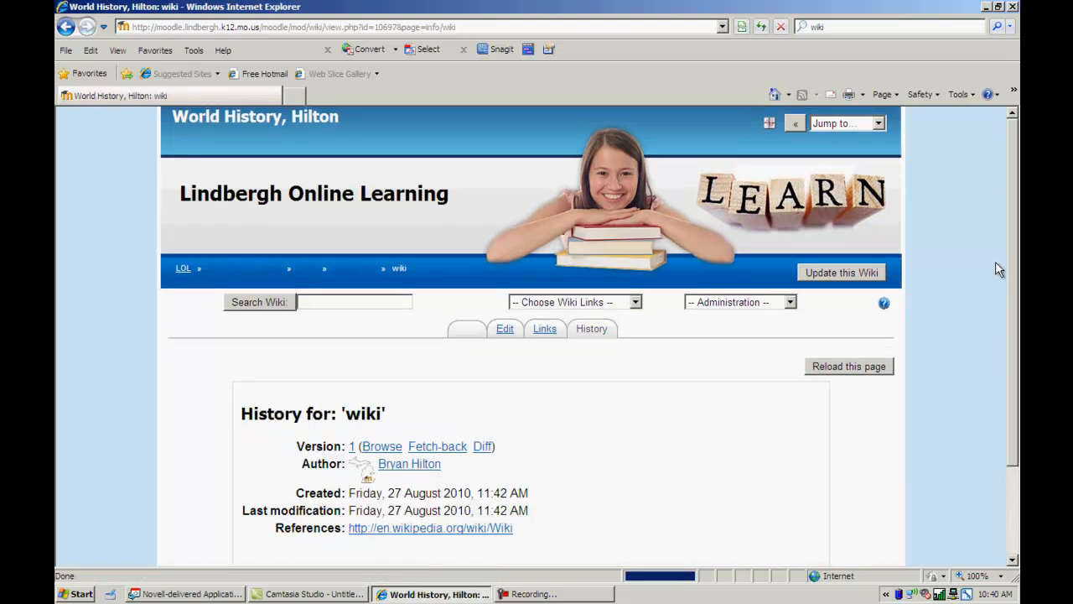
{"action": "scroll", "scroll_direction": "down", "scroll_amount": 3}
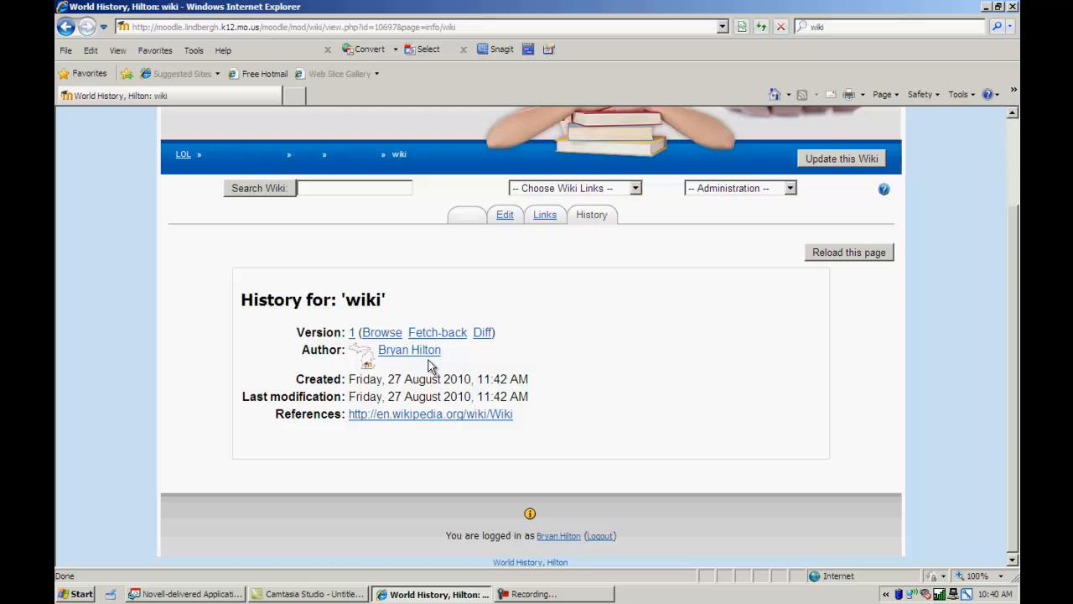
{"action": "mouse_move", "coordinate": [350, 394]}
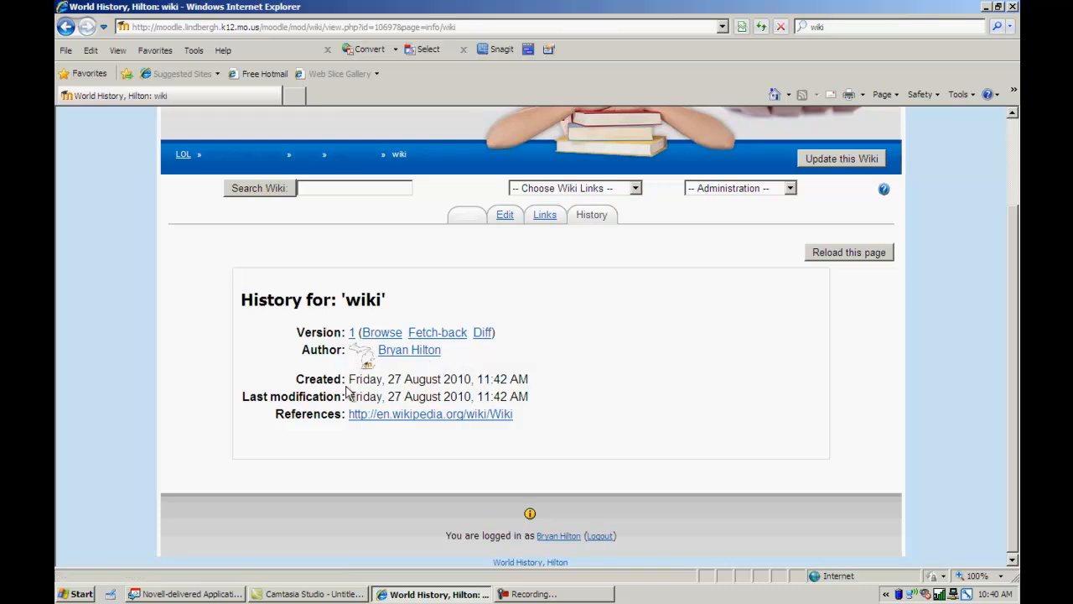
{"action": "mouse_move", "coordinate": [579, 396]}
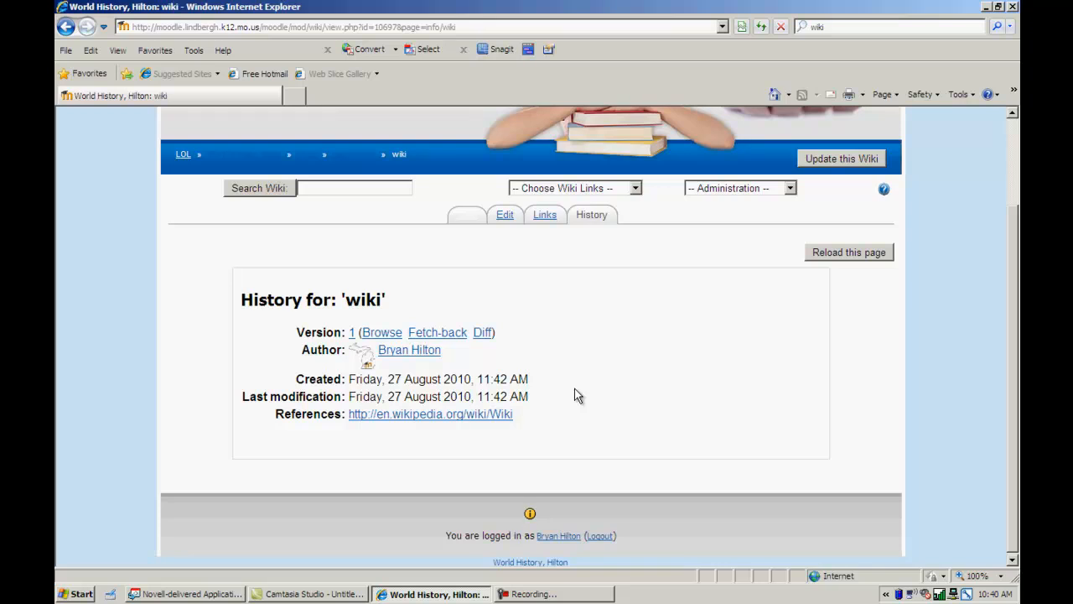
Step: Search the wiki for 'wiki' to list sample wiki and wiki, then open the course home
{"action": "left_click", "coordinate": [352, 187]}
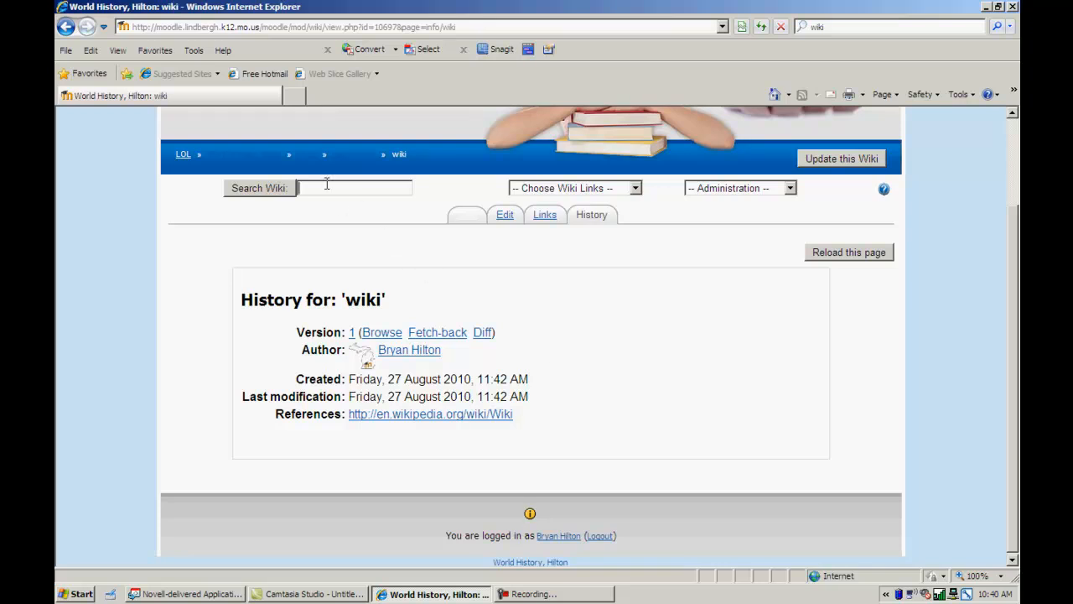
{"action": "type", "text": "w"}
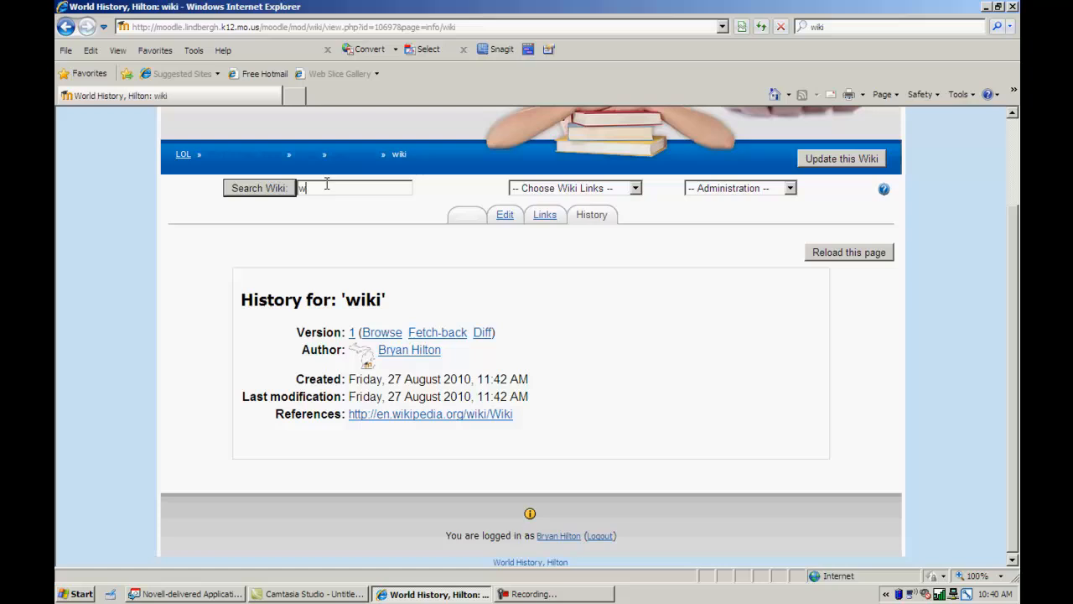
{"action": "left_click", "coordinate": [259, 187]}
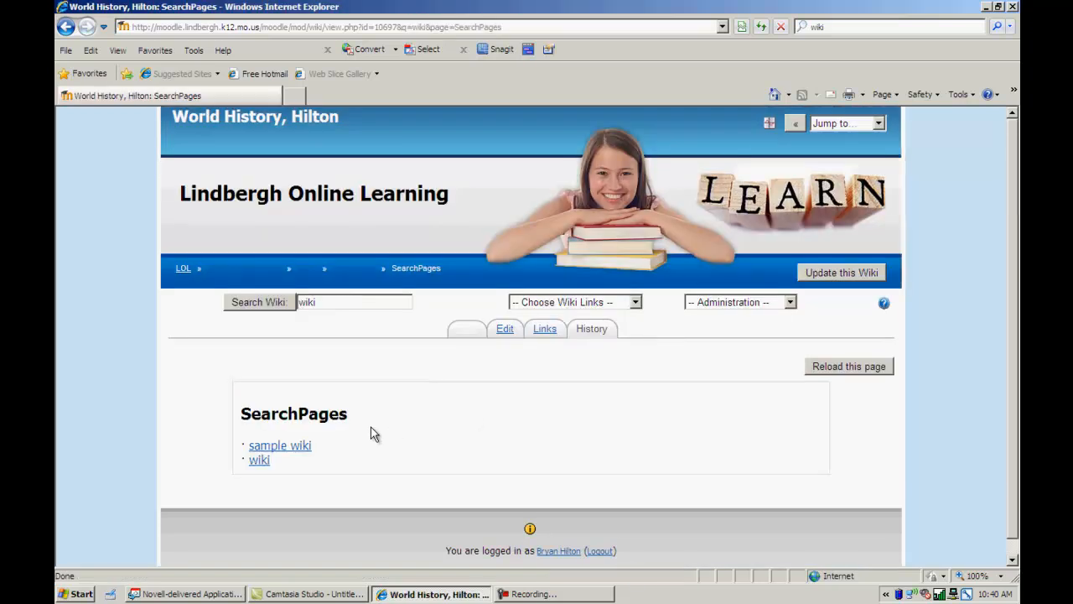
{"action": "mouse_move", "coordinate": [404, 419]}
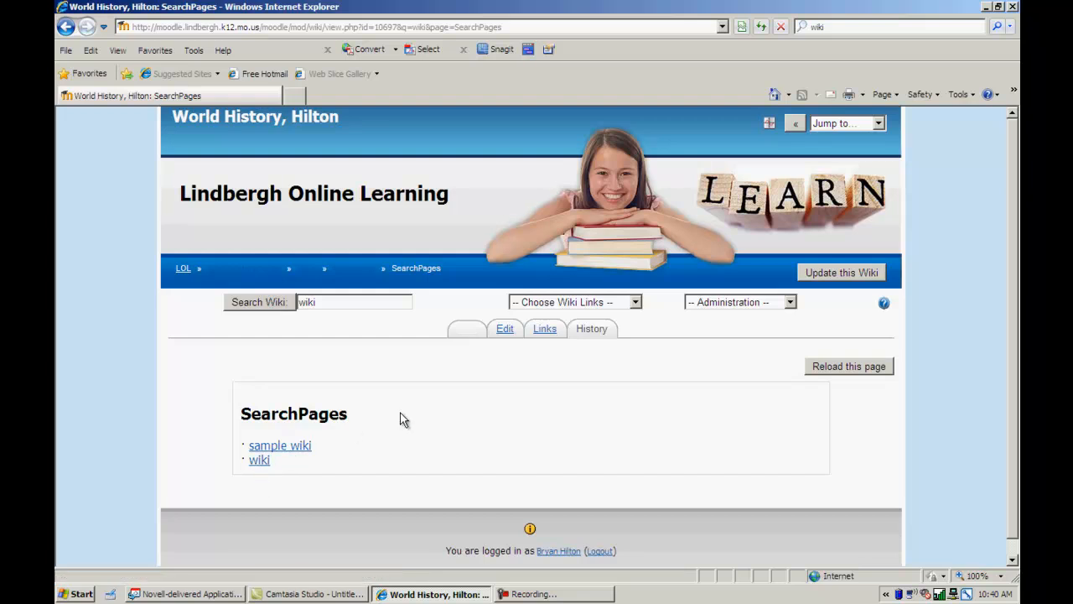
{"action": "mouse_move", "coordinate": [259, 276]}
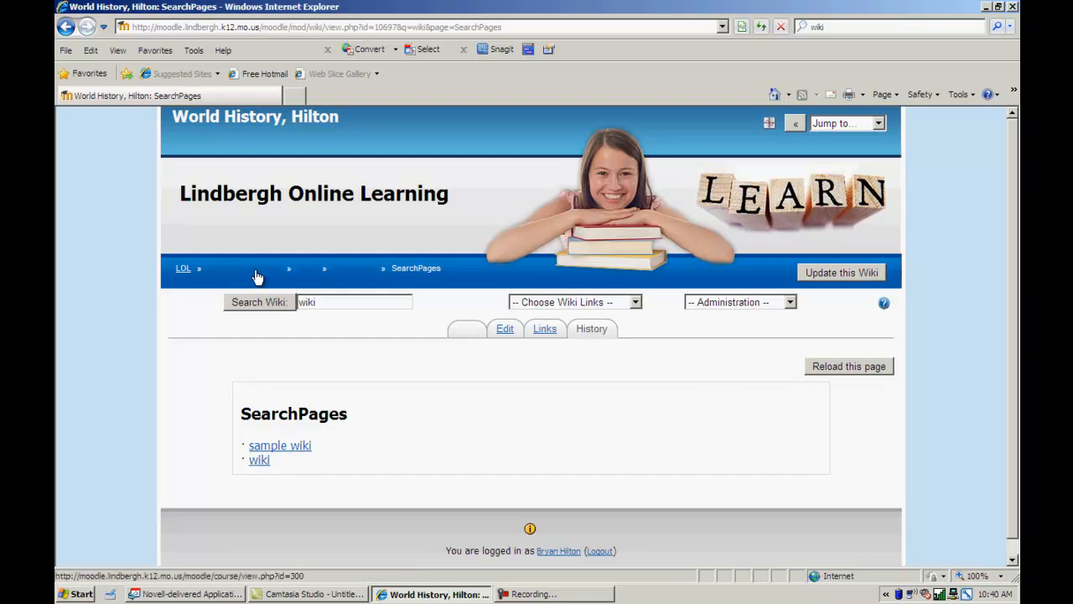
{"action": "left_click", "coordinate": [243, 267]}
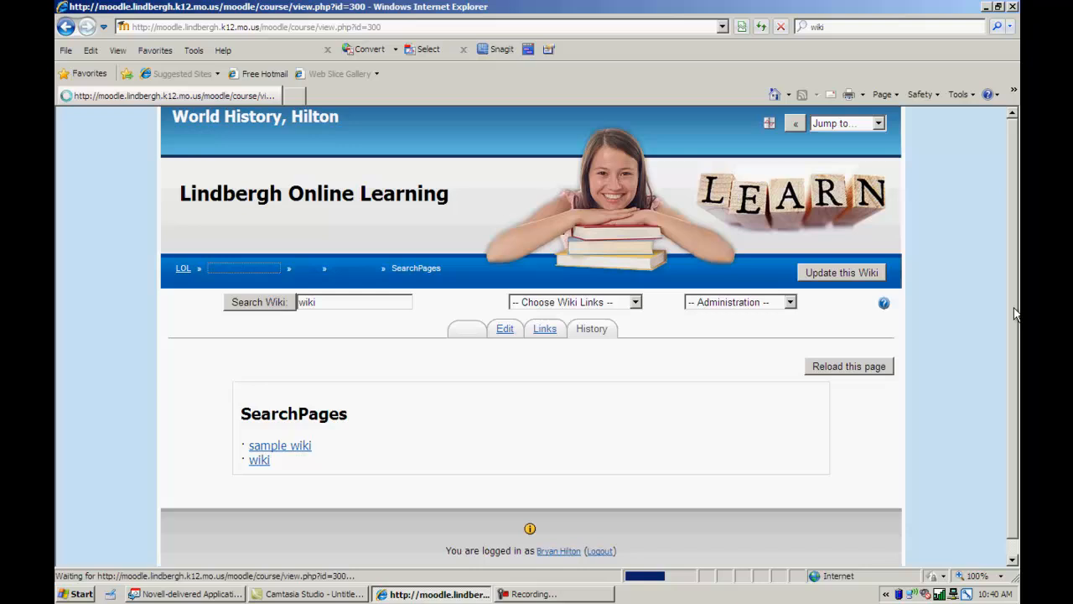